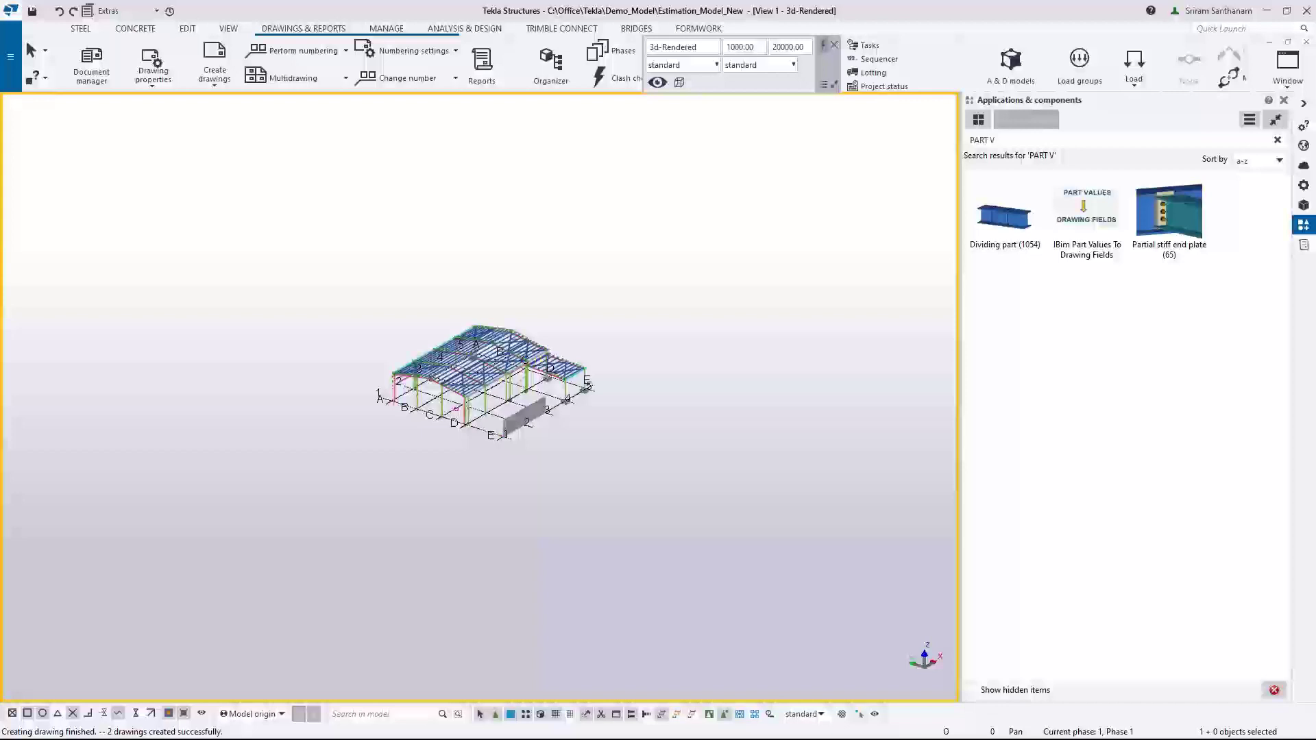
- Launch the IBim Part Values To Drawing Fields component found by searching 'PART V'
double_click(1085, 216)
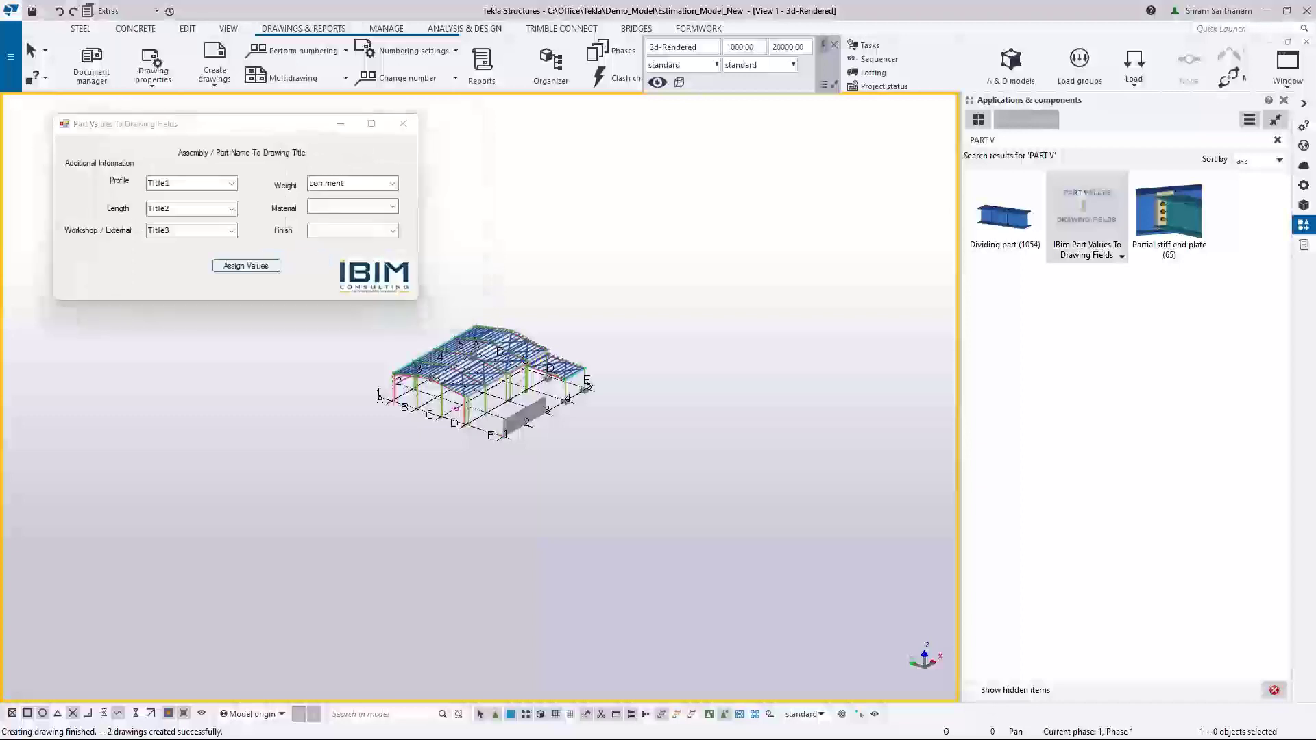
double_click(1085, 201)
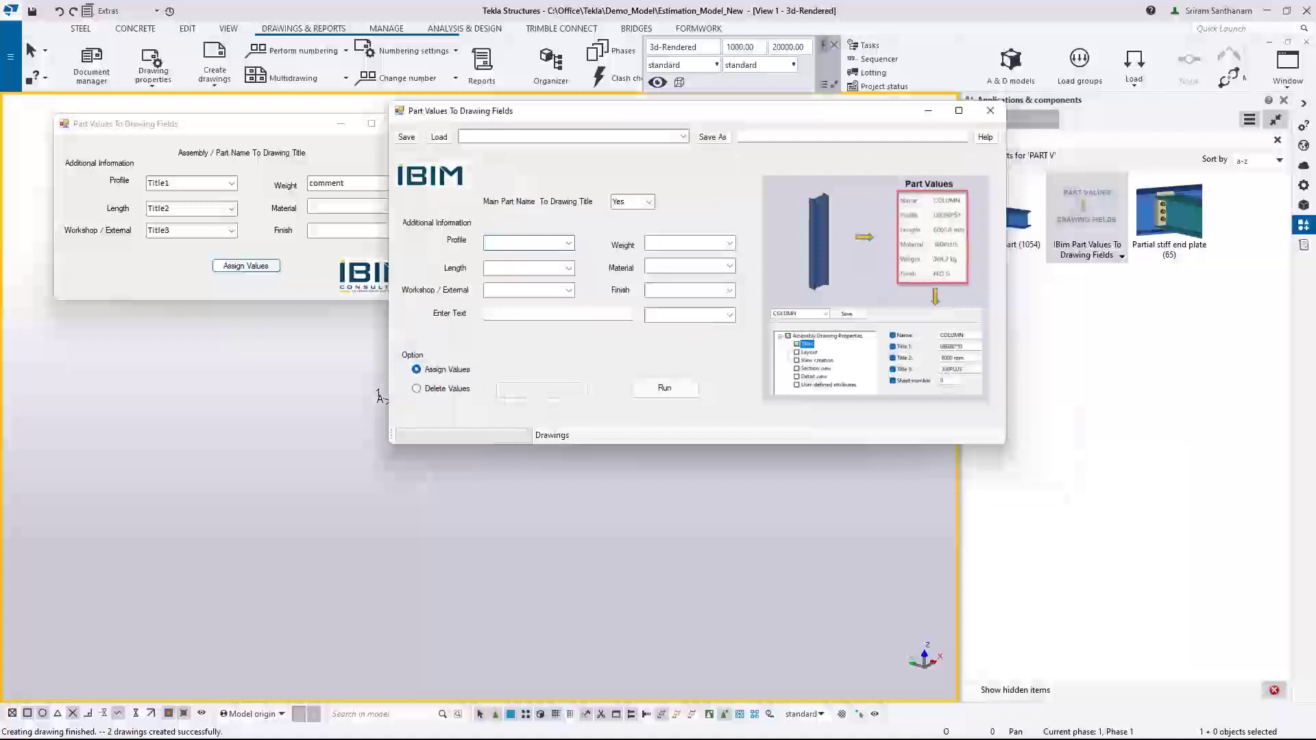
- Set Main Part Name To Drawing Title to No and switch the extension to Delete Values
left_click(647, 201)
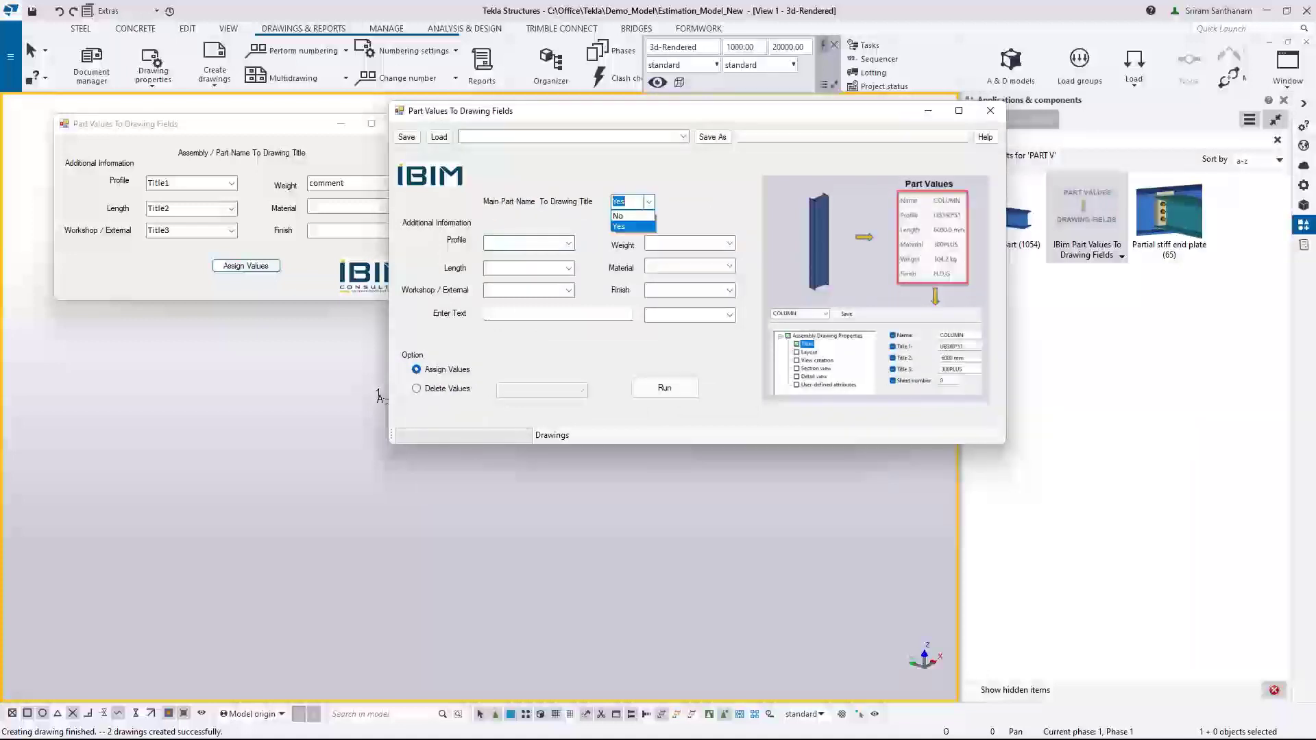
left_click(617, 216)
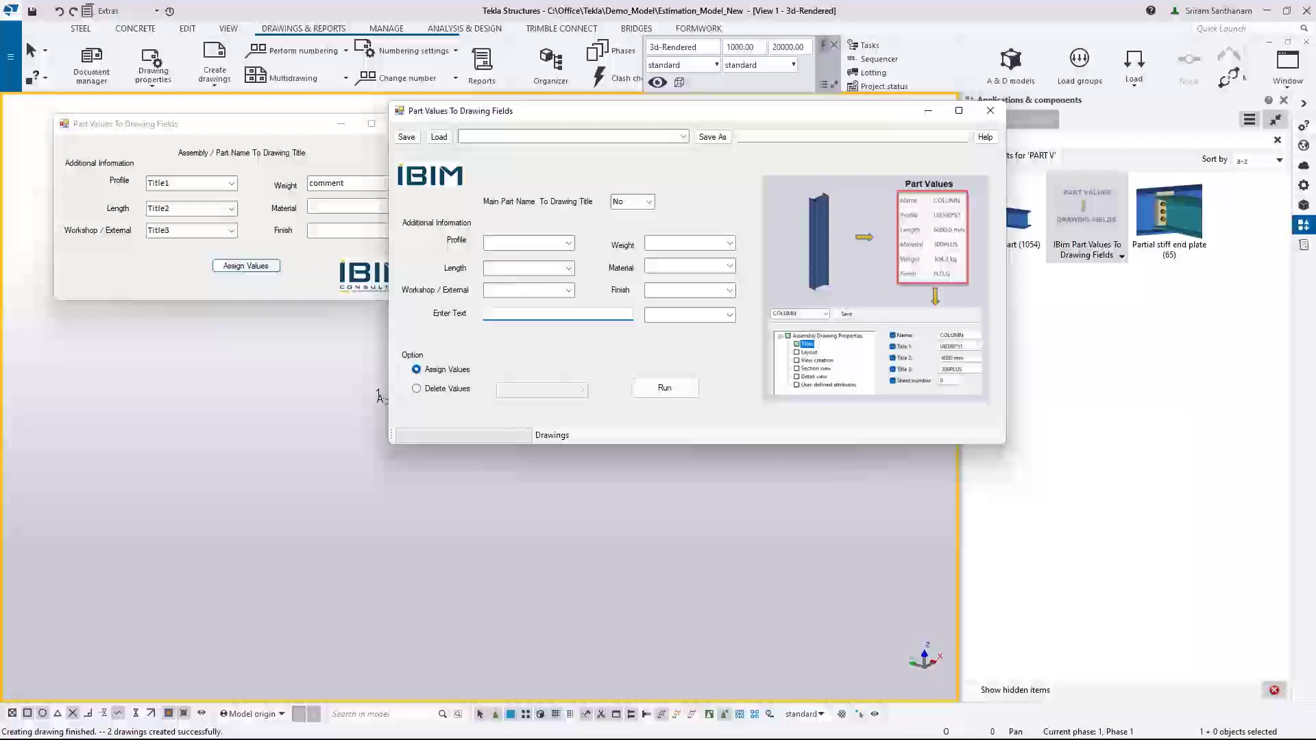
left_click(727, 315)
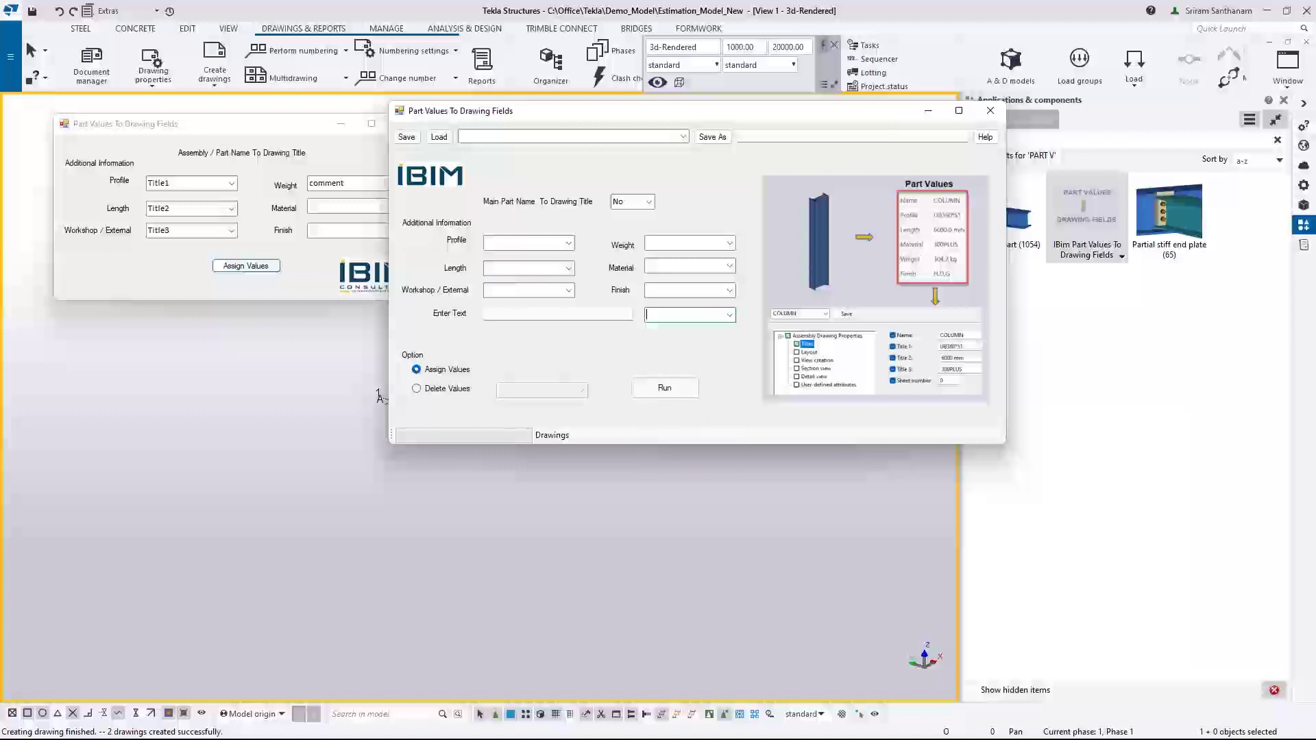
left_click(417, 389)
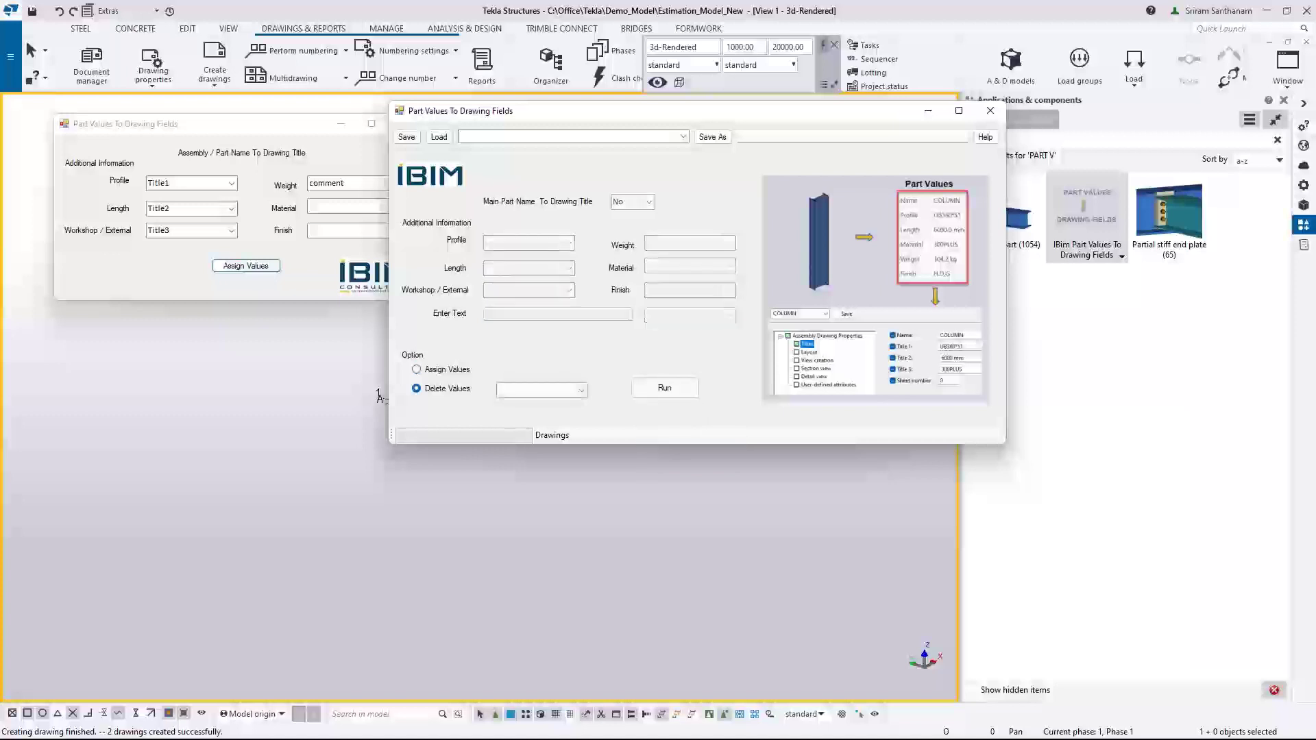
left_click(581, 390)
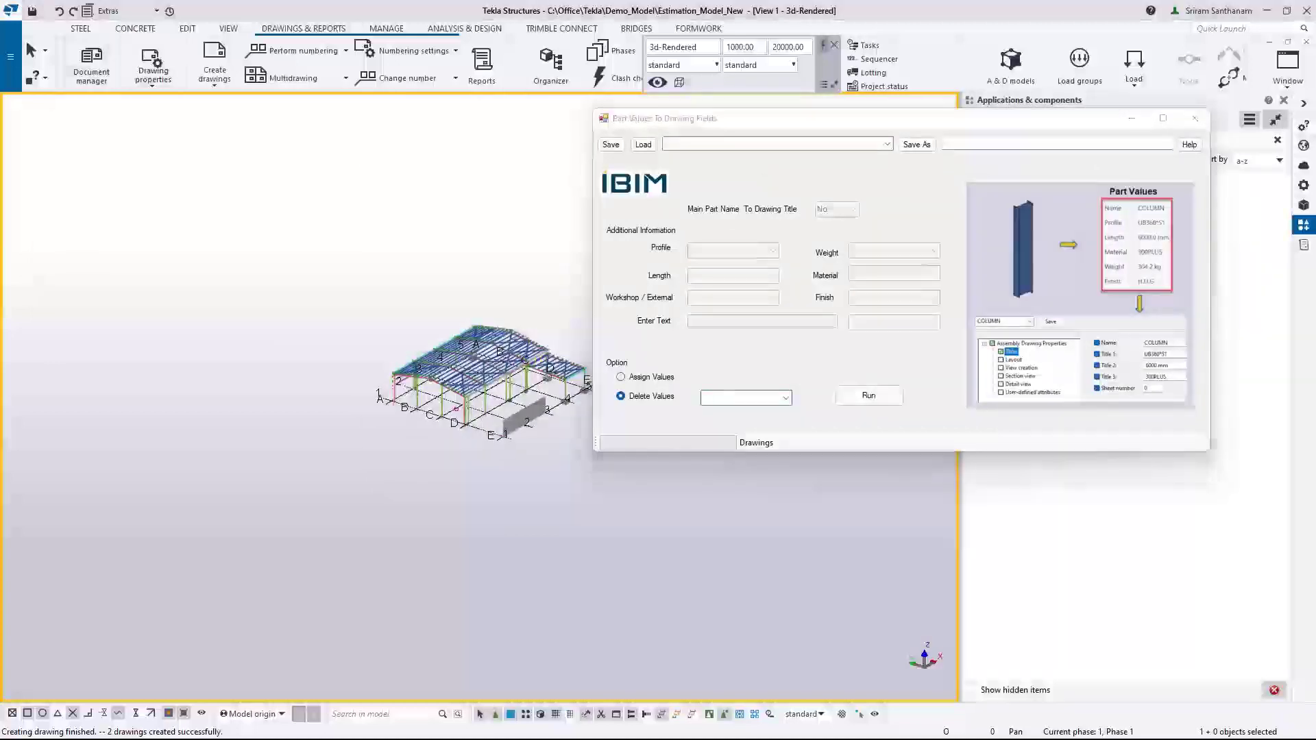
- Assign main part name, profile to Title1, length to Title2, weight to Title3, and run
left_click(90, 63)
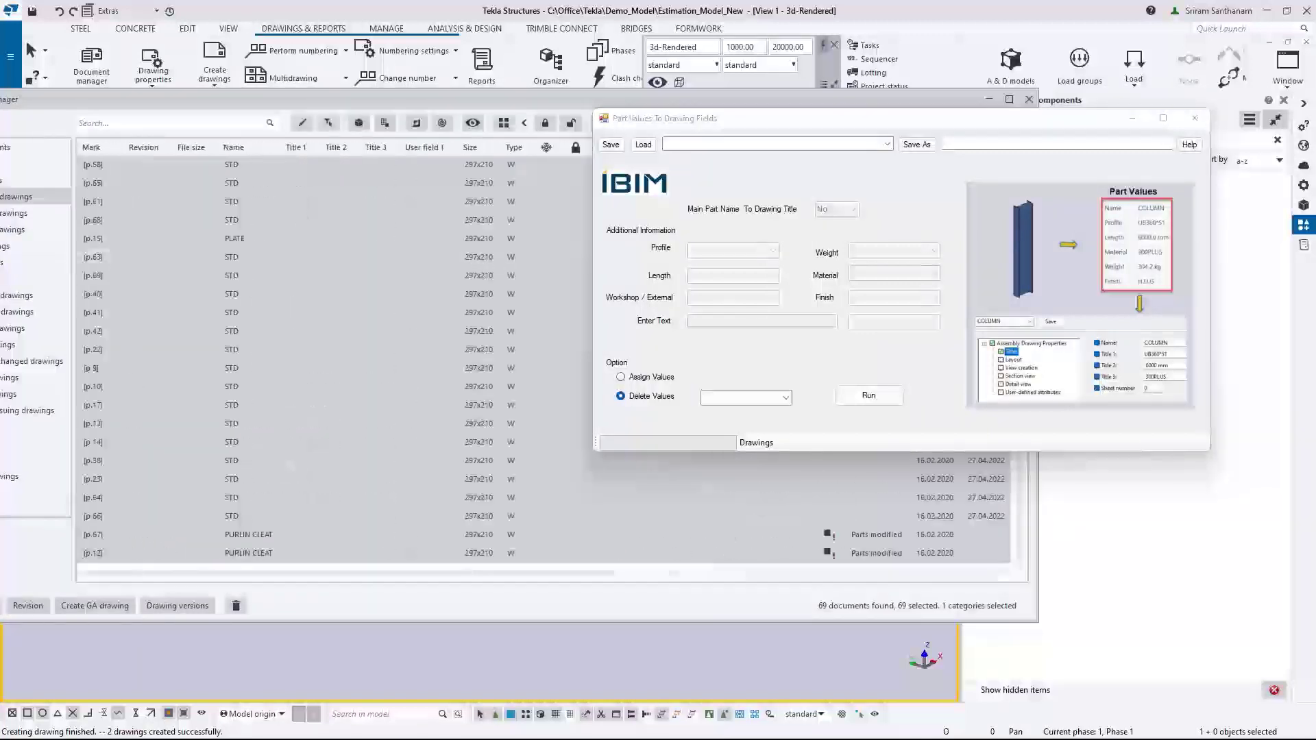
left_click(620, 376)
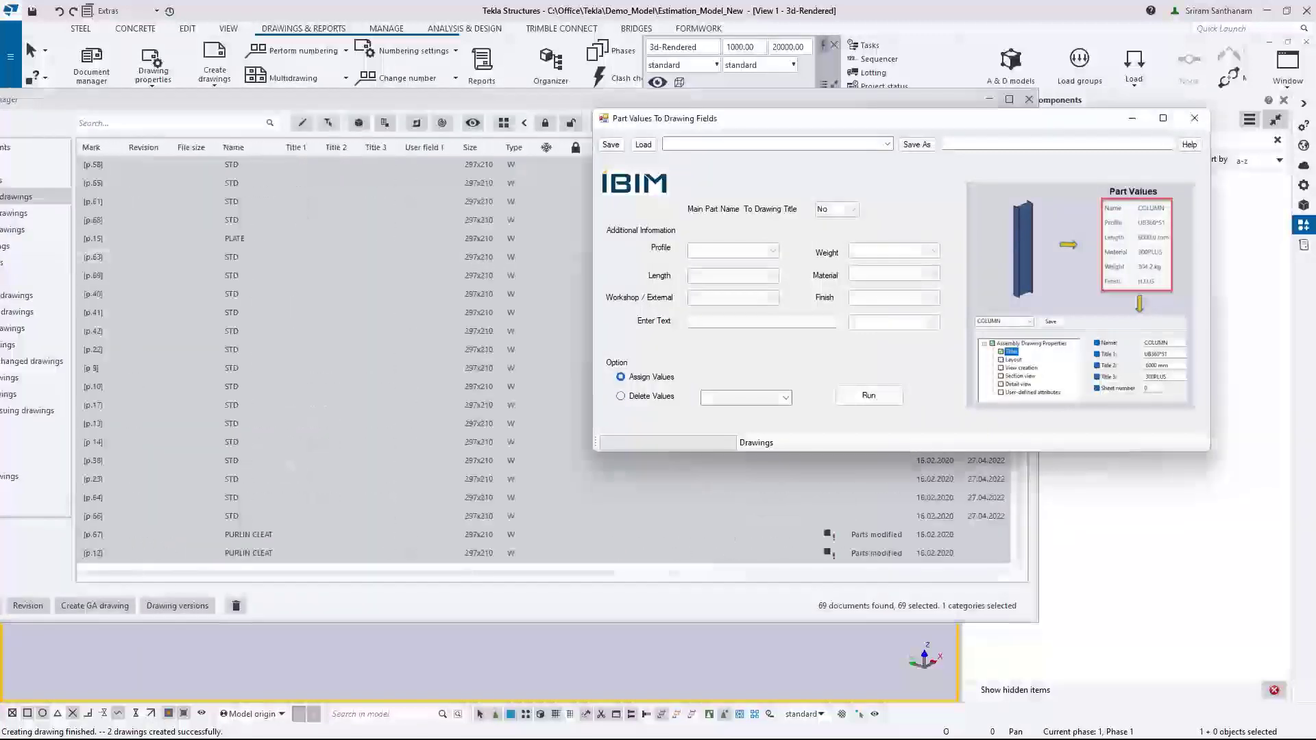
left_click(830, 209)
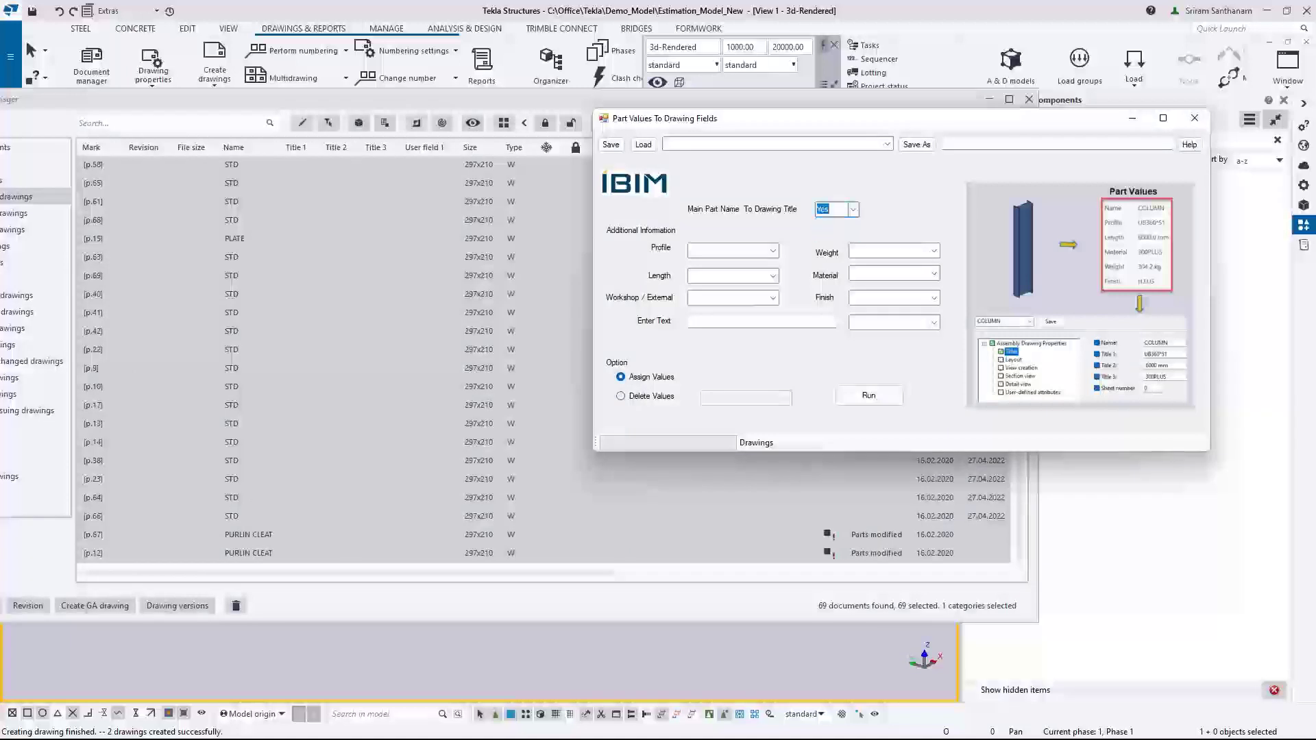
left_click(770, 250)
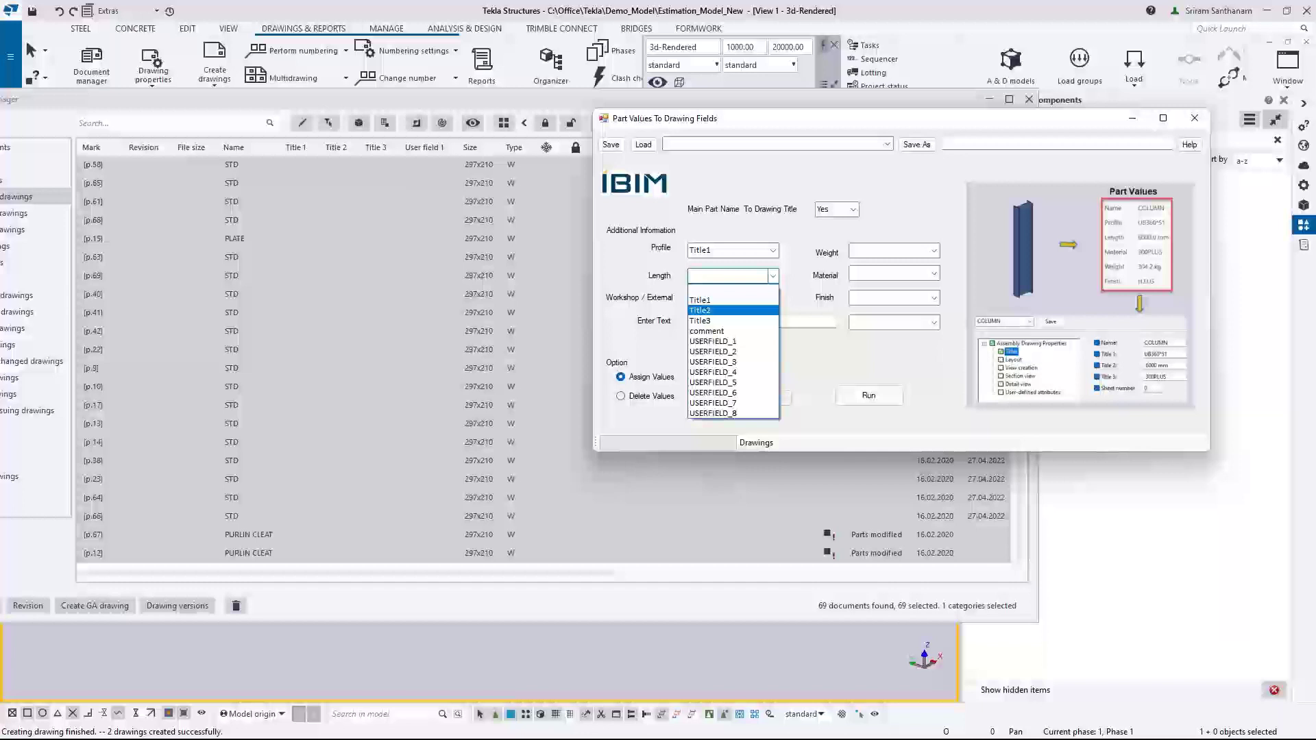
left_click(699, 310)
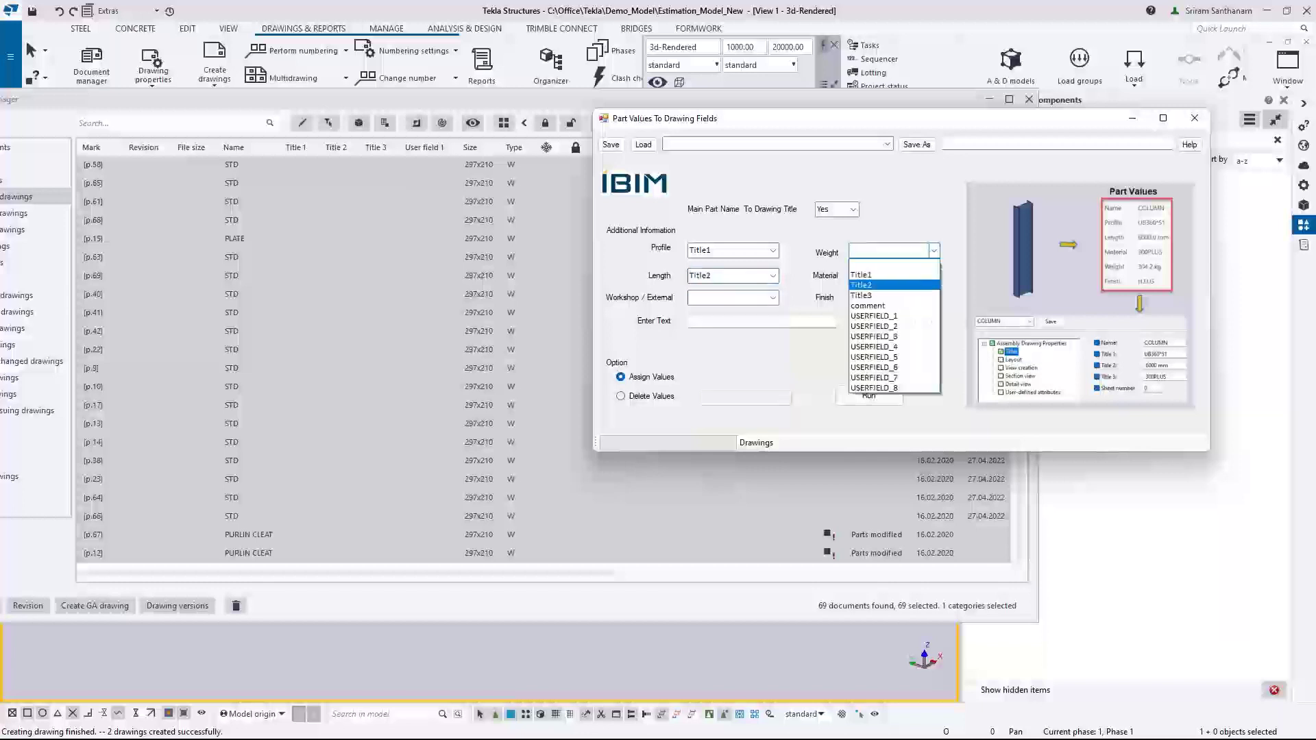
left_click(860, 294)
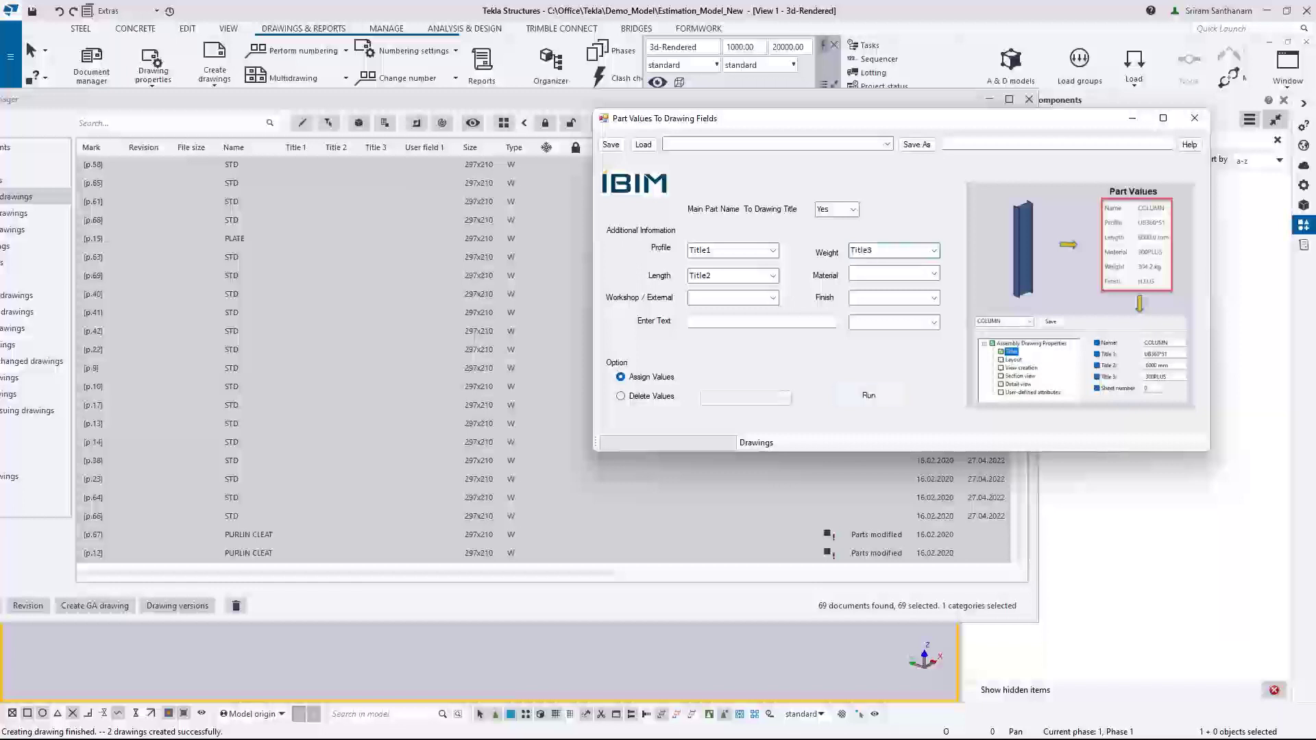
left_click(868, 394)
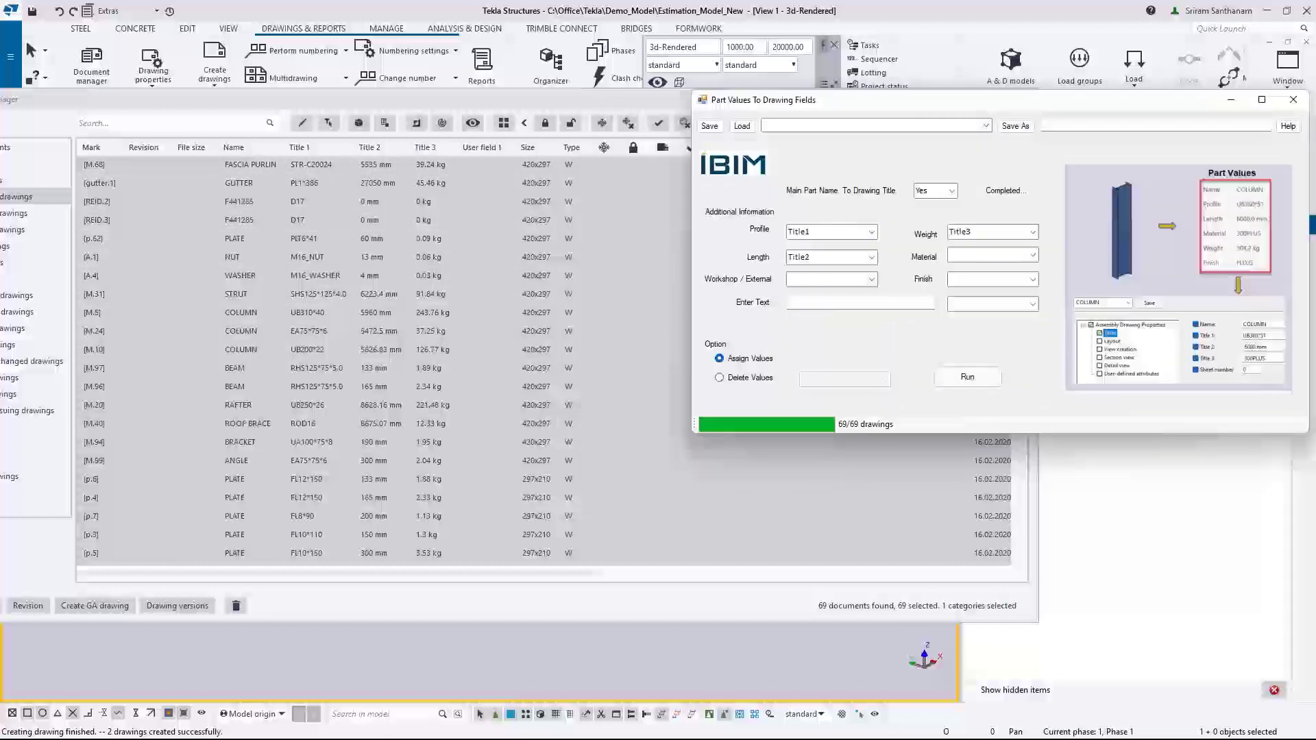
- Enter custom text 2164-DWG.NO.401C targeted at User field 1
left_click(858, 302)
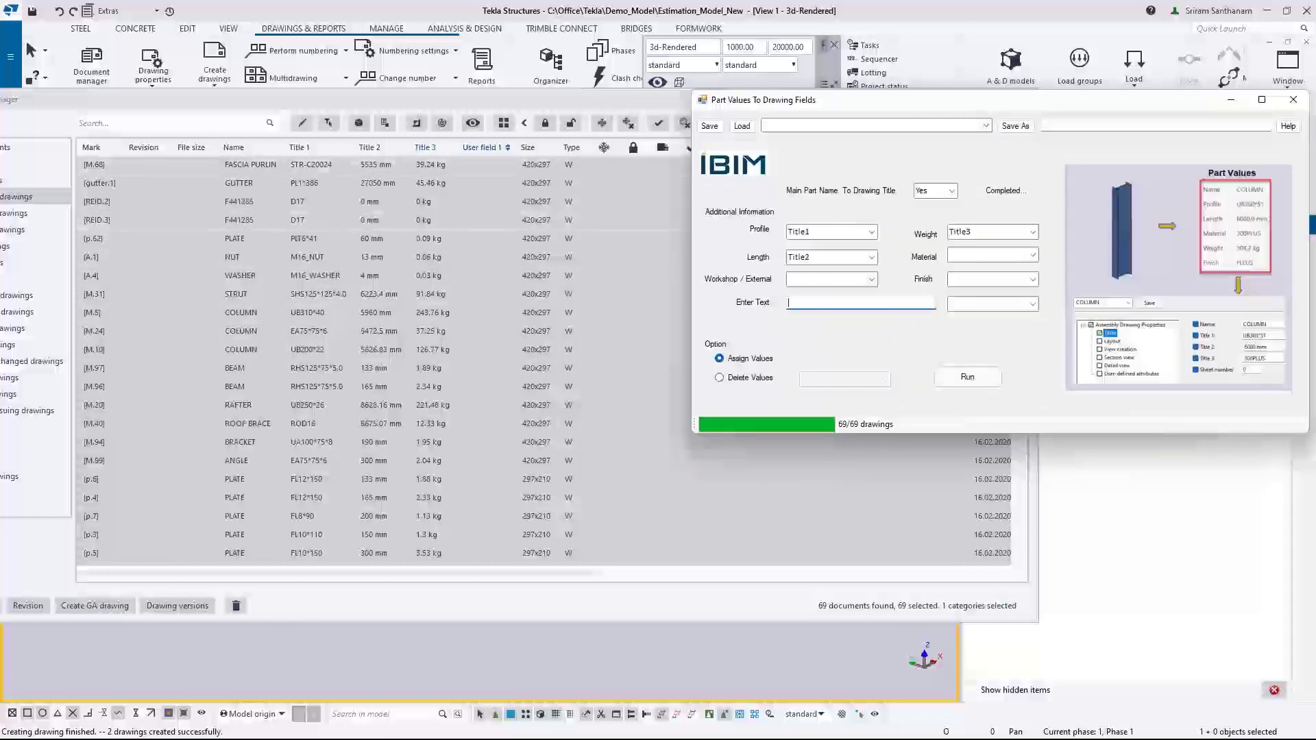
left_click(1034, 304)
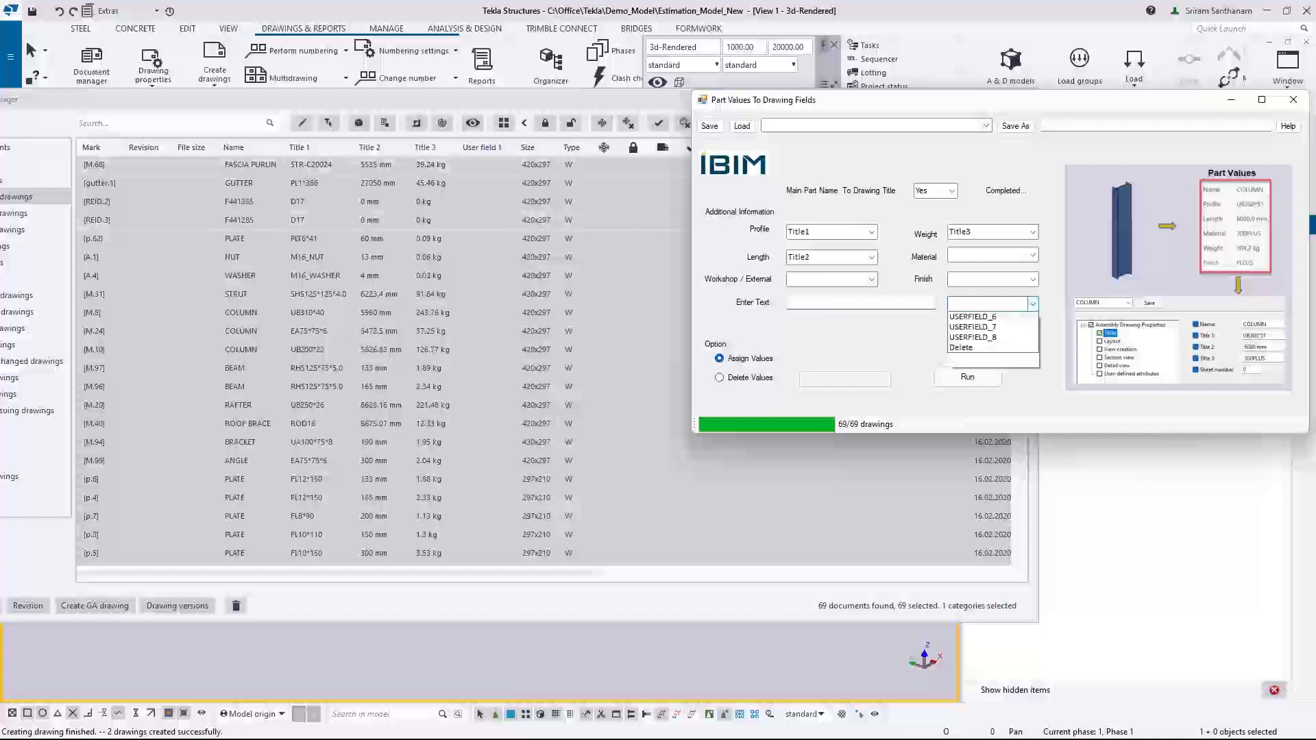
left_click(973, 315)
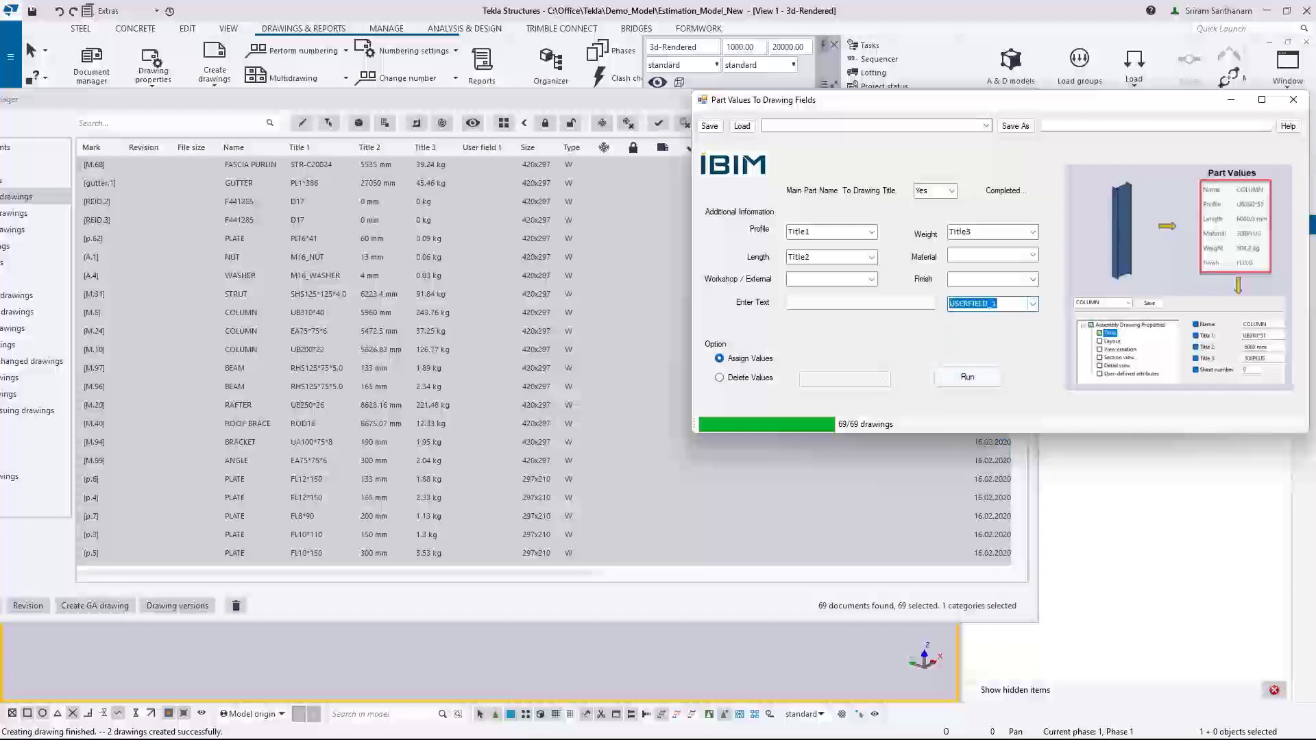
left_click(858, 303)
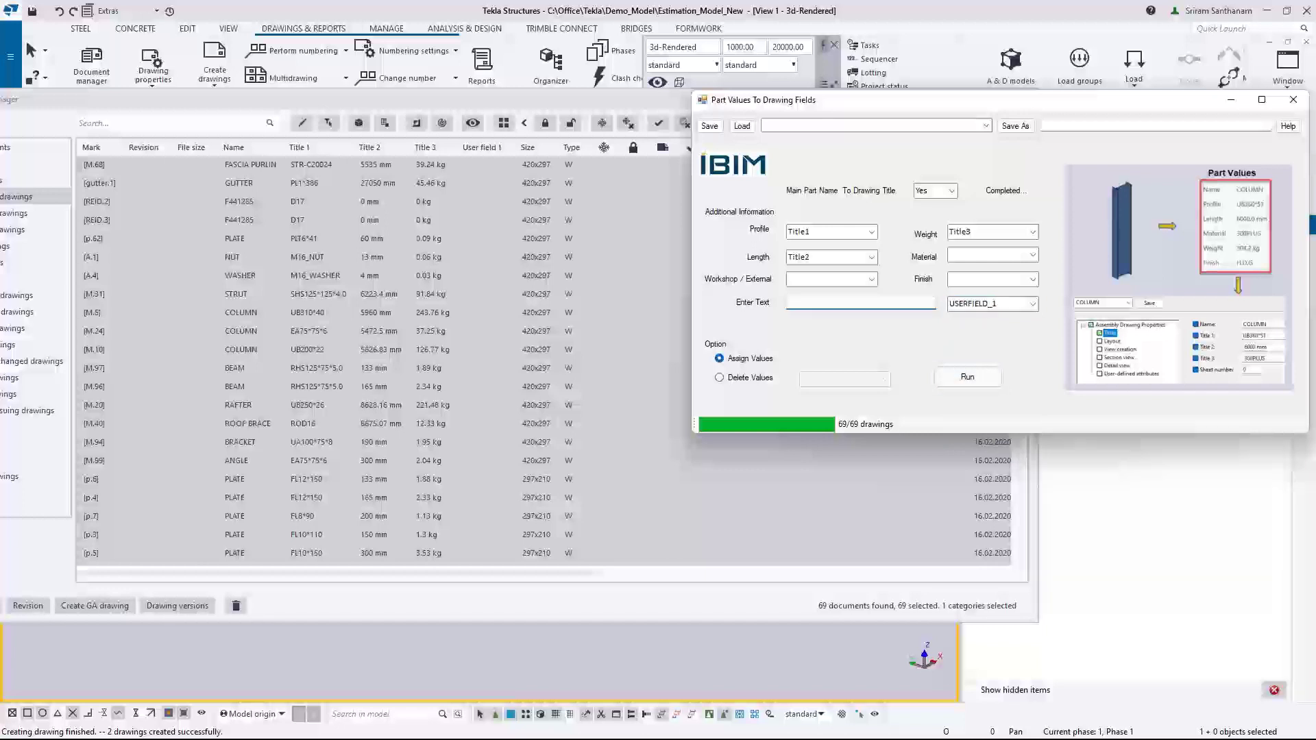
type("2164")
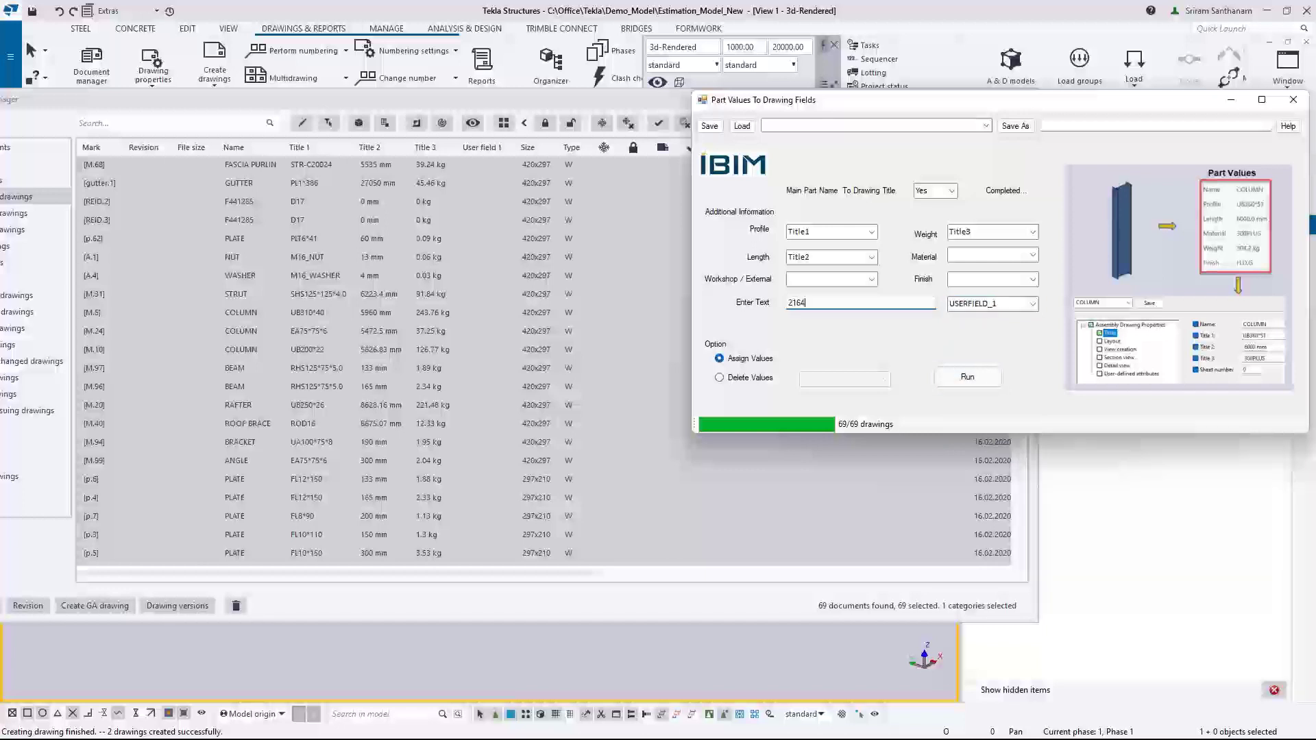
type("-D")
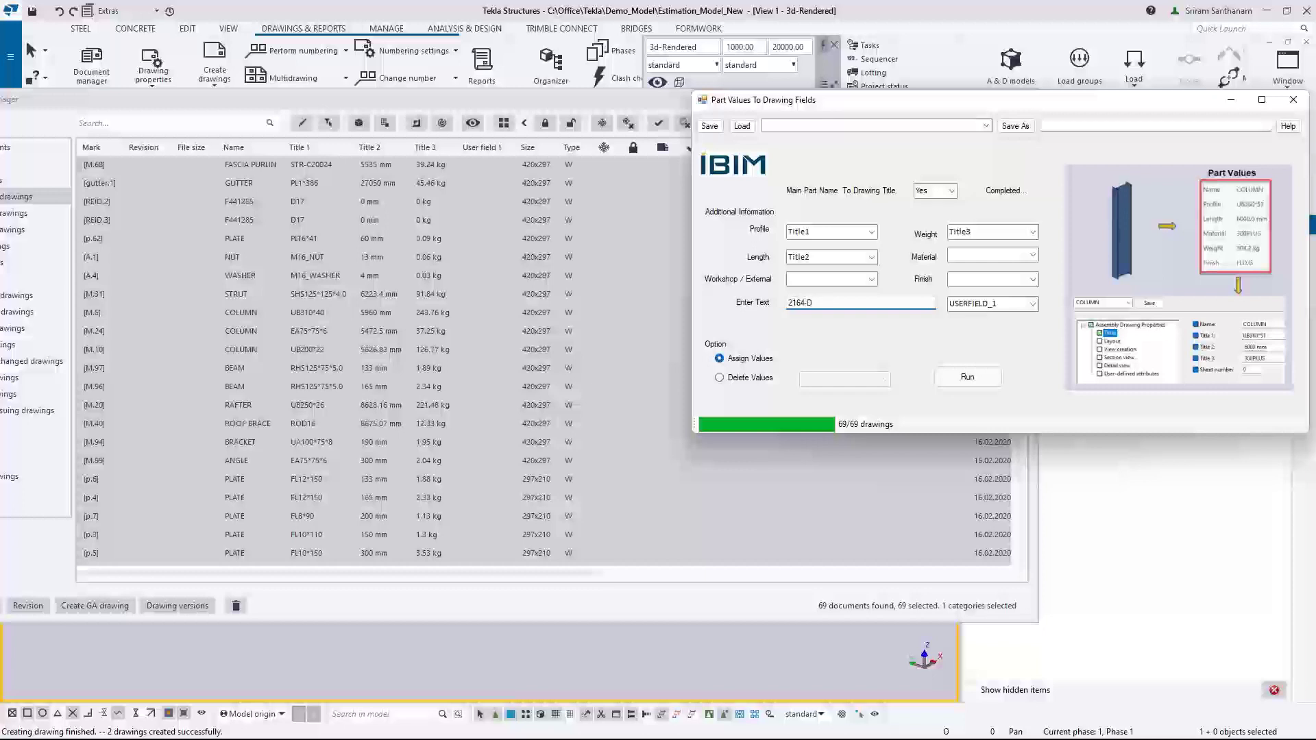
type("WG.N")
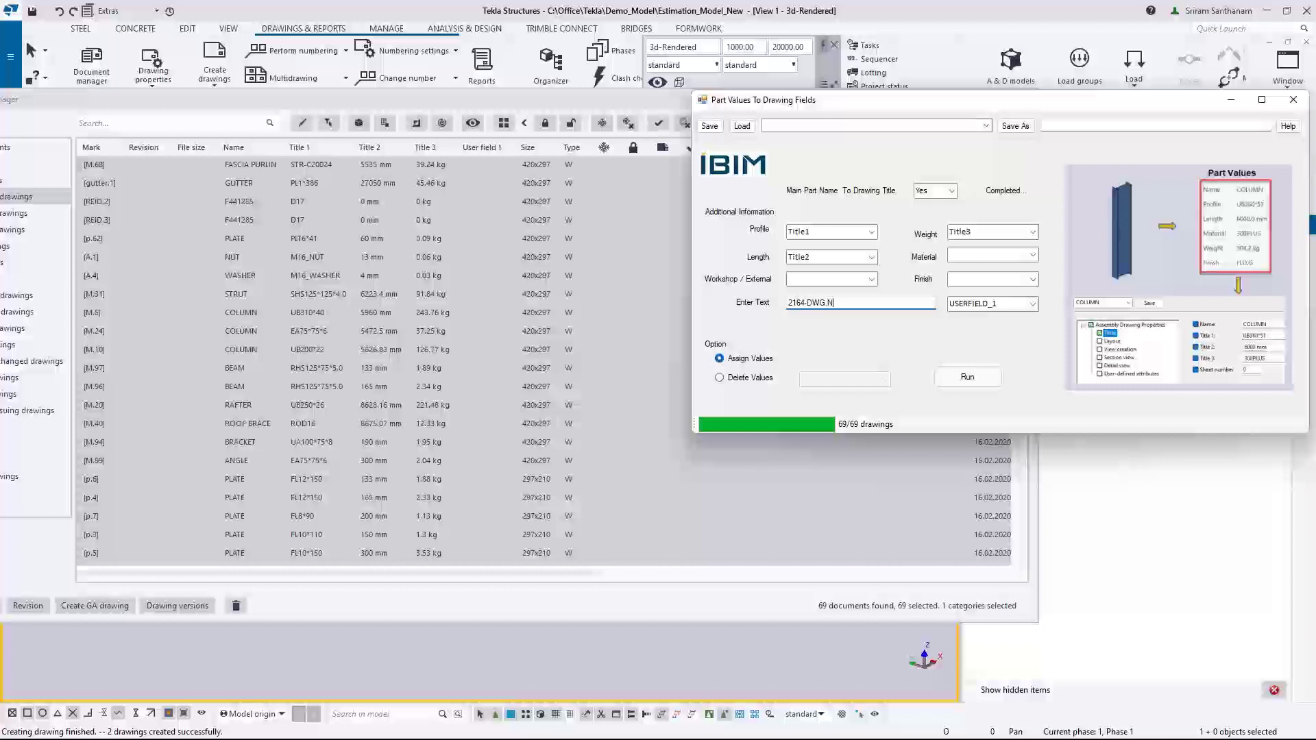
type("O.401C")
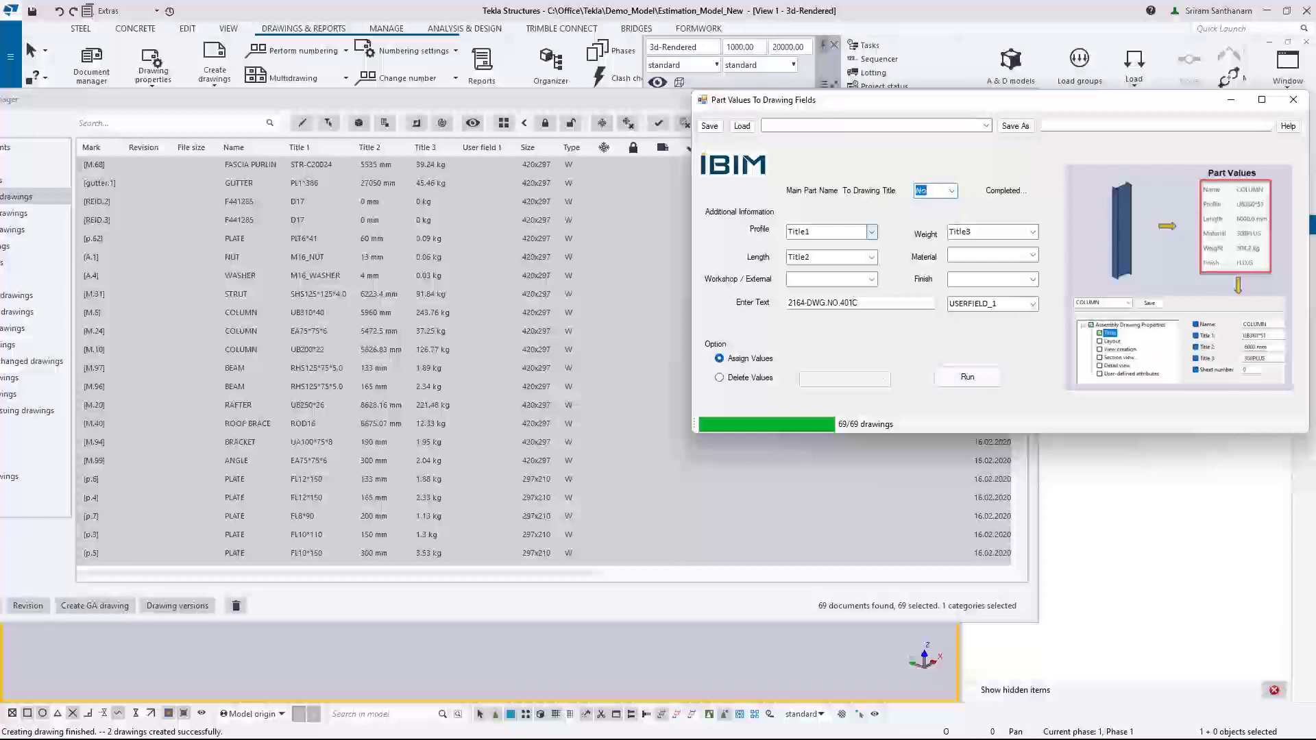
- Unmap profile from the titles and run on all 69 single-part drawings
left_click(870, 257)
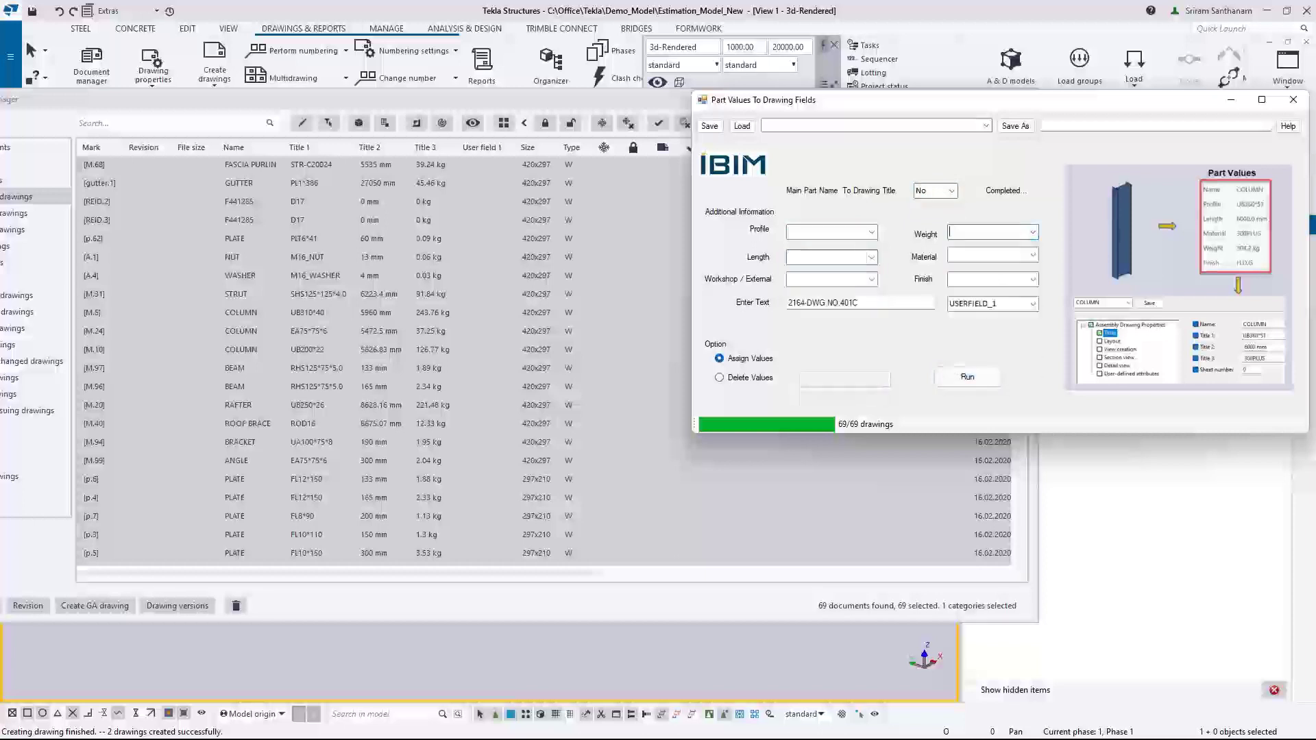
left_click(965, 376)
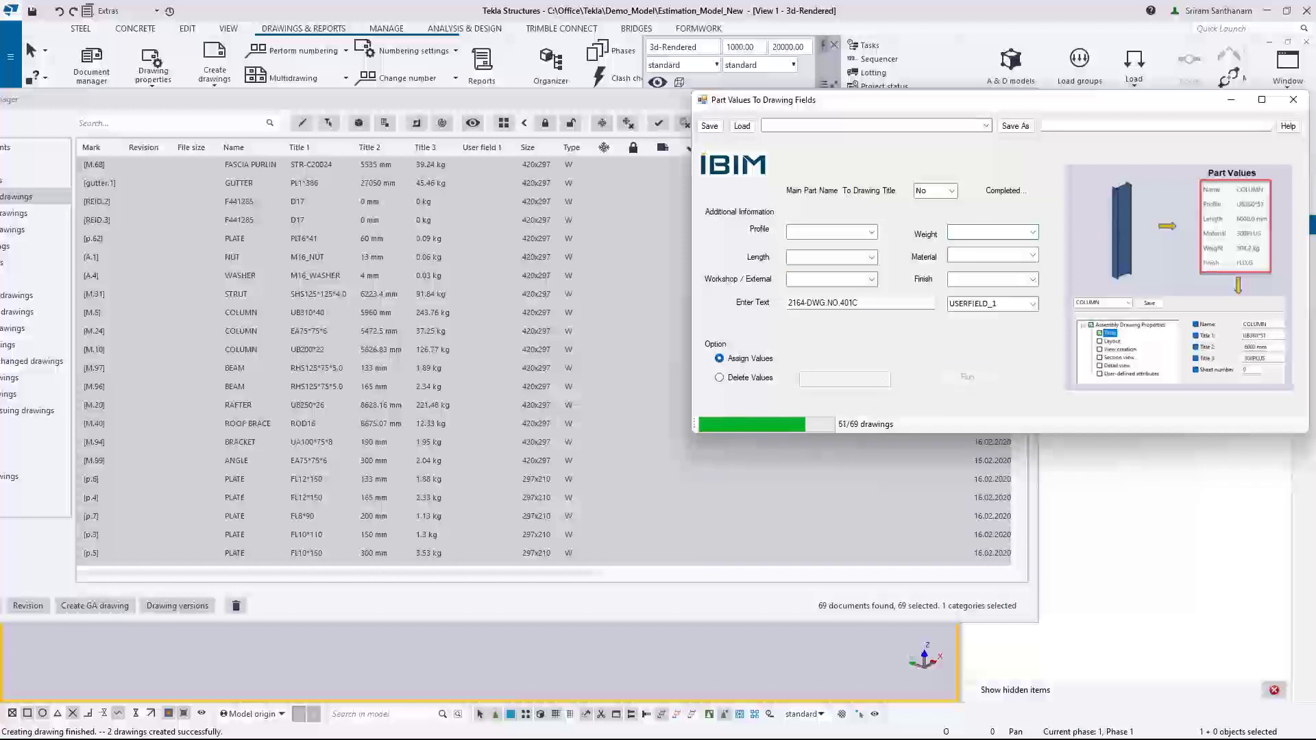
left_click(966, 376)
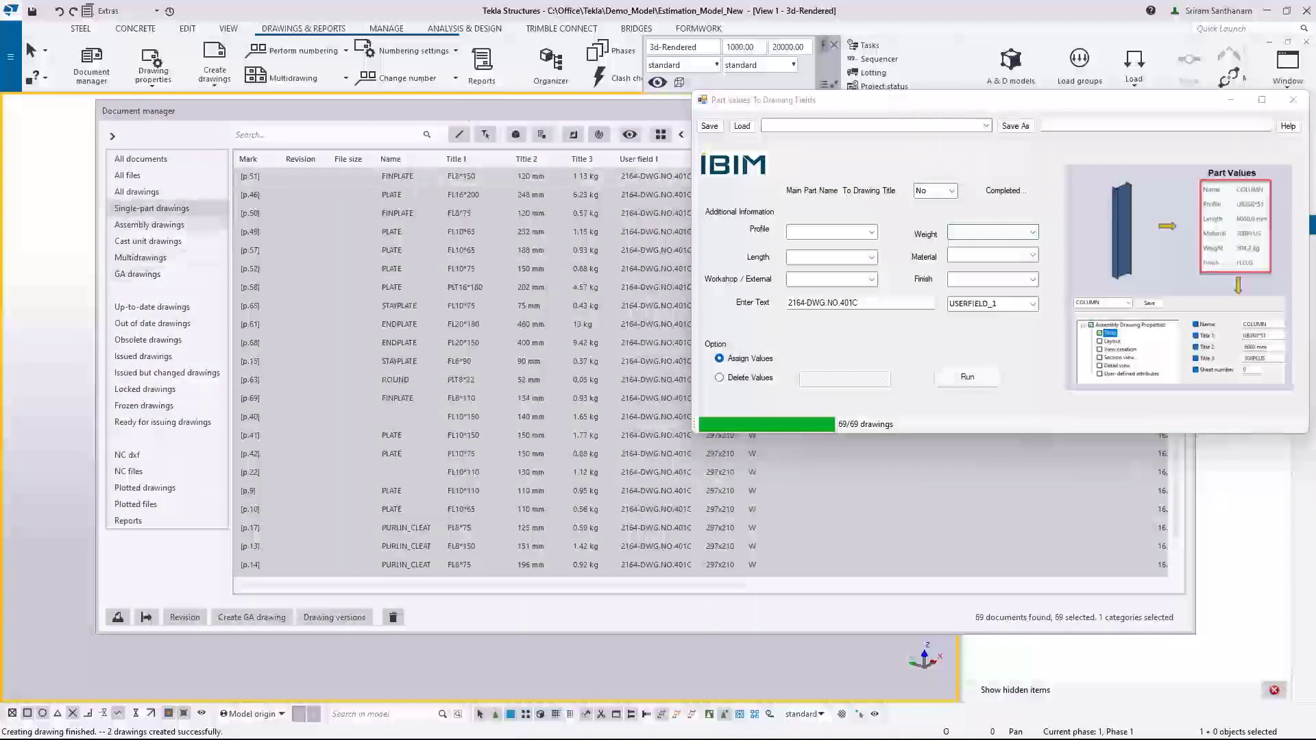
- Run on assembly drawings with main part name and Workshop/External in Title3, then list cast units
left_click(149, 224)
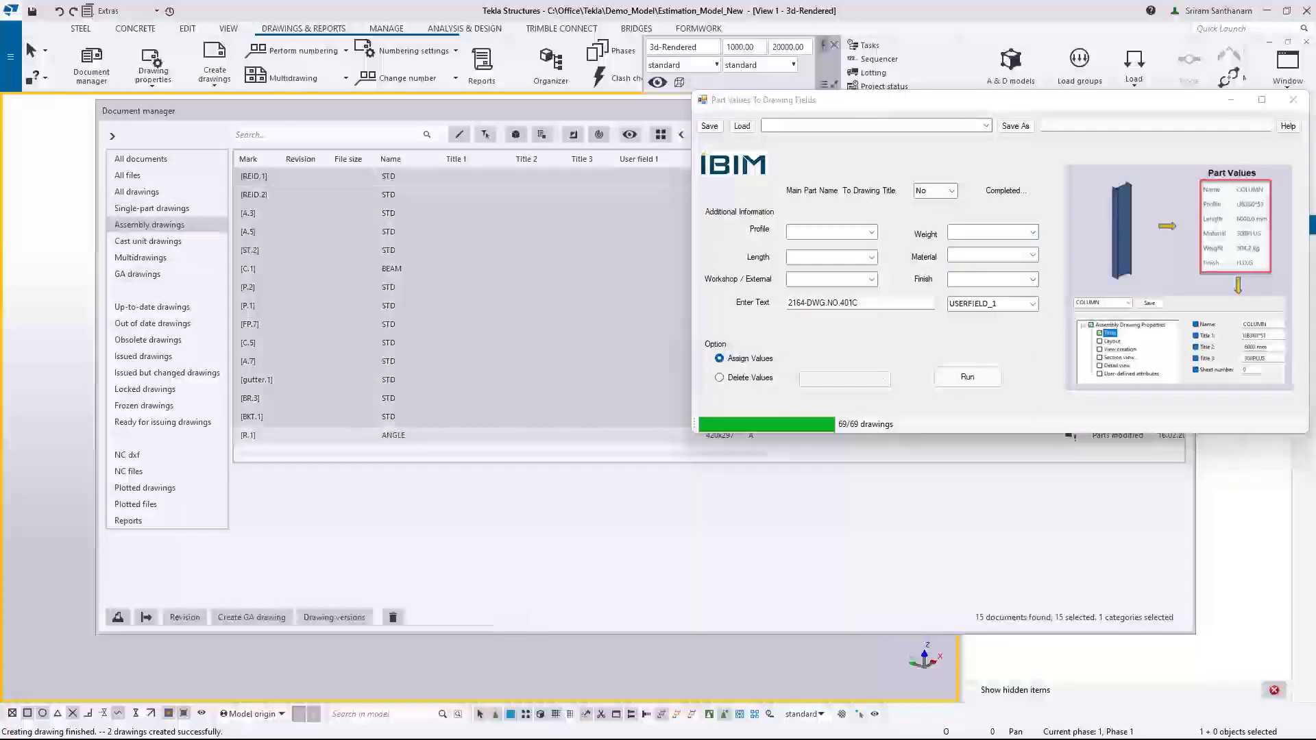
left_click(931, 191)
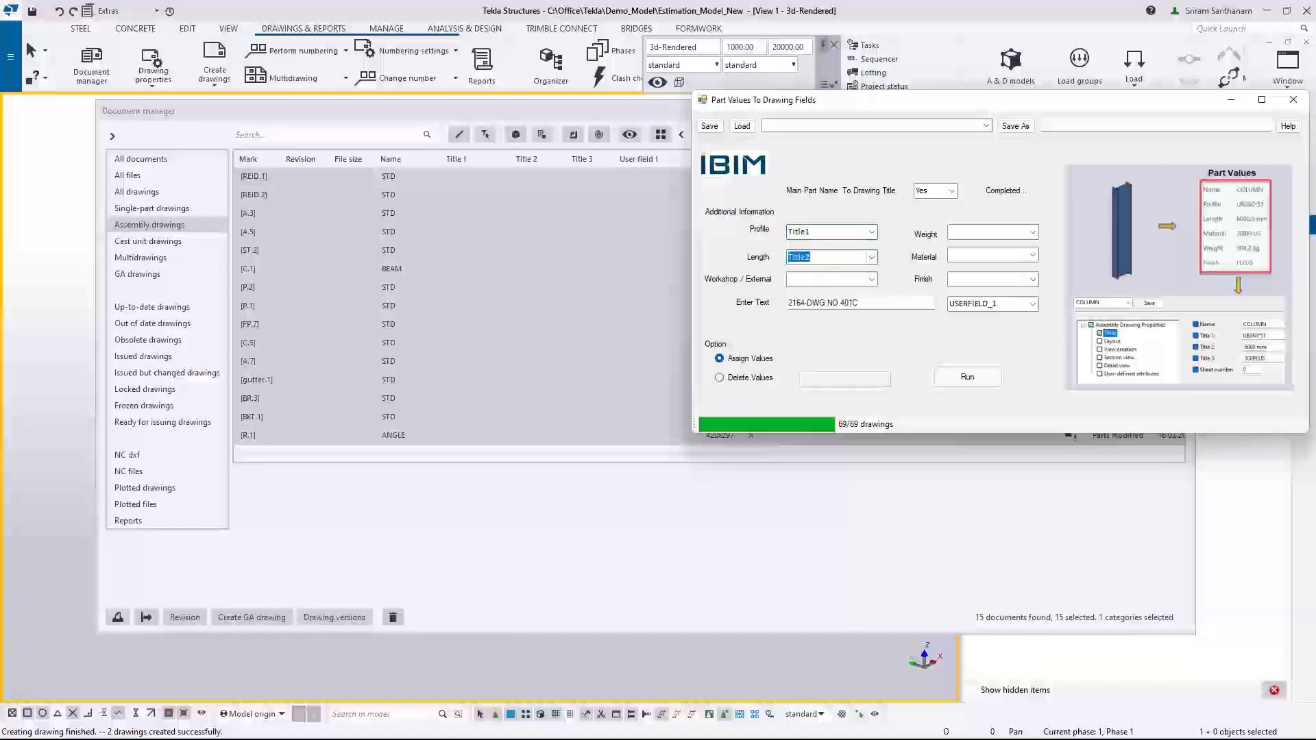
left_click(828, 279)
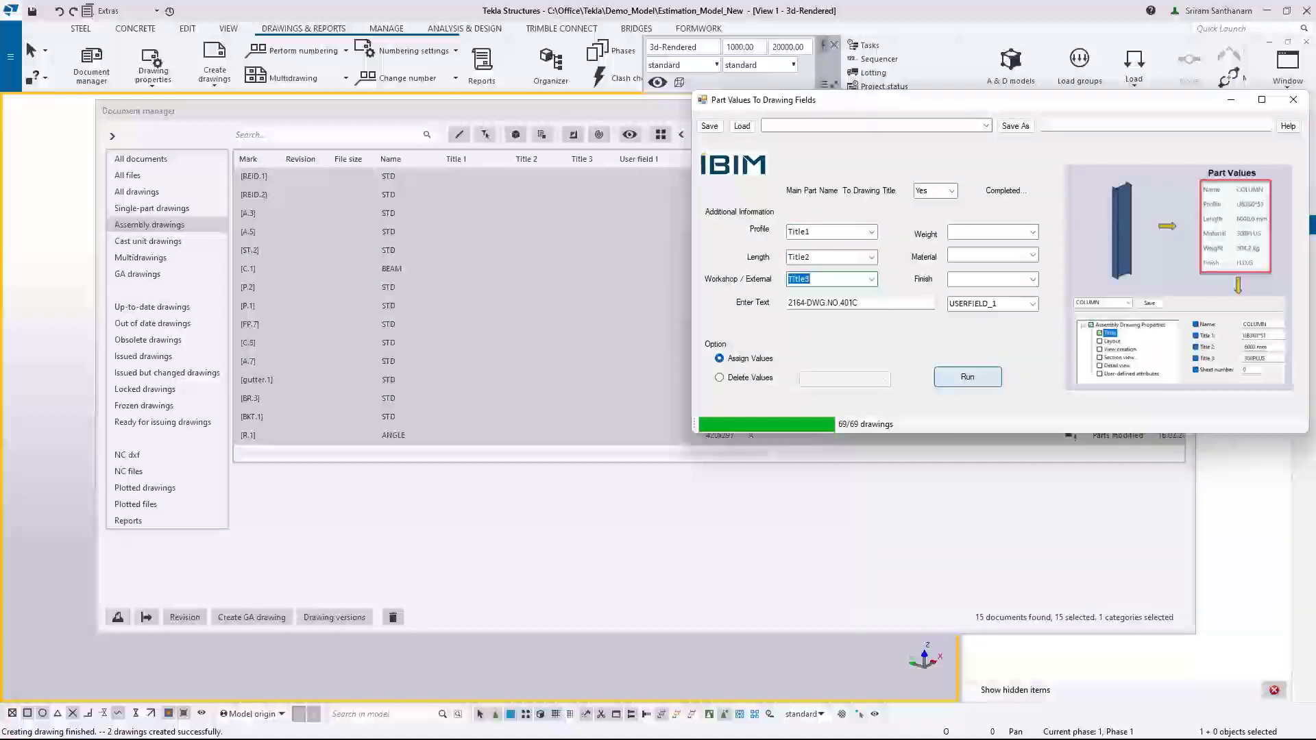
left_click(967, 376)
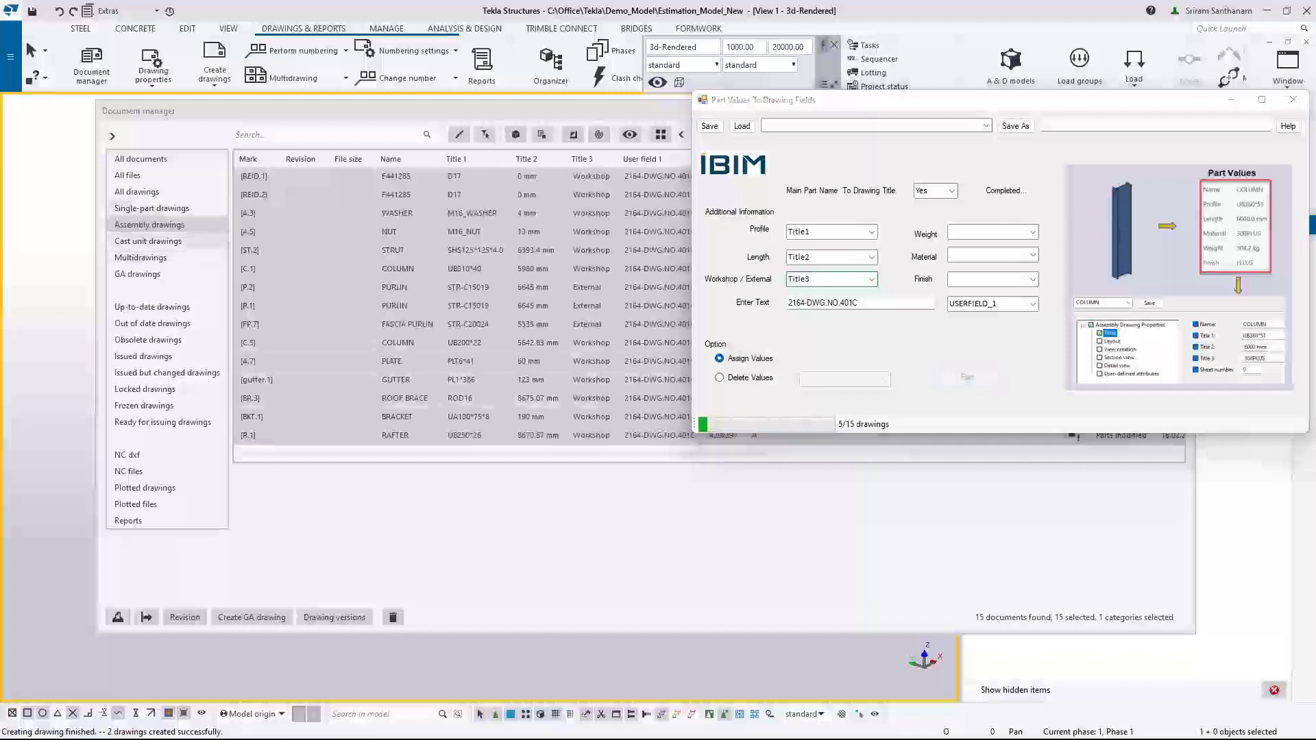
left_click(148, 242)
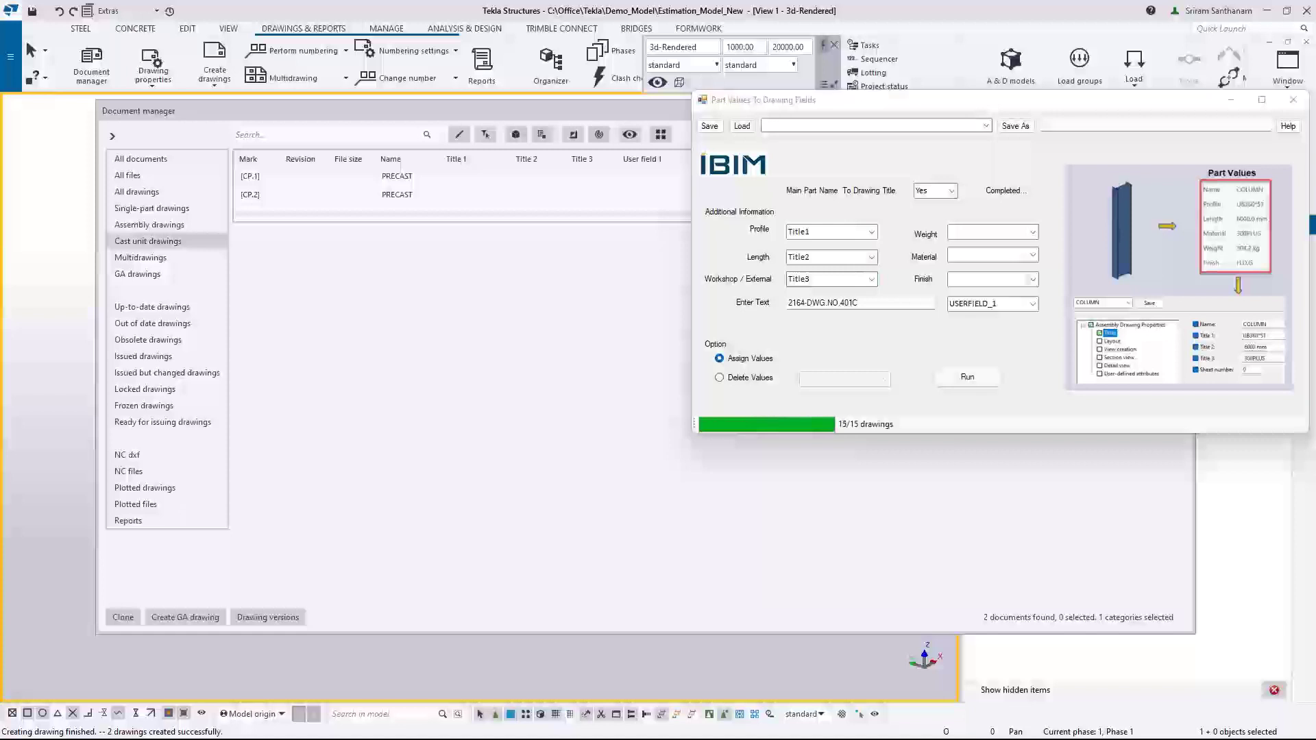
- Assign values to both cast unit drawings after dismissing the select-drawing warning, then choose Delete Values
left_click(966, 377)
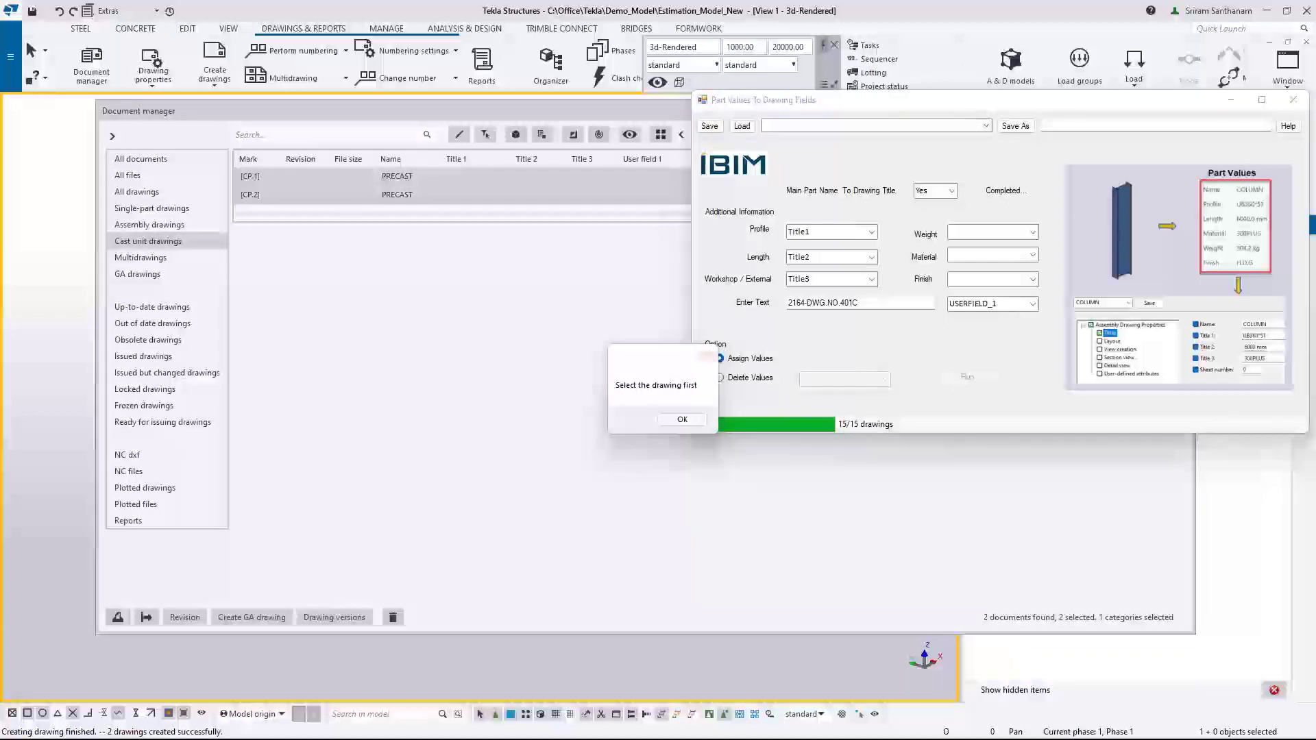
left_click(681, 418)
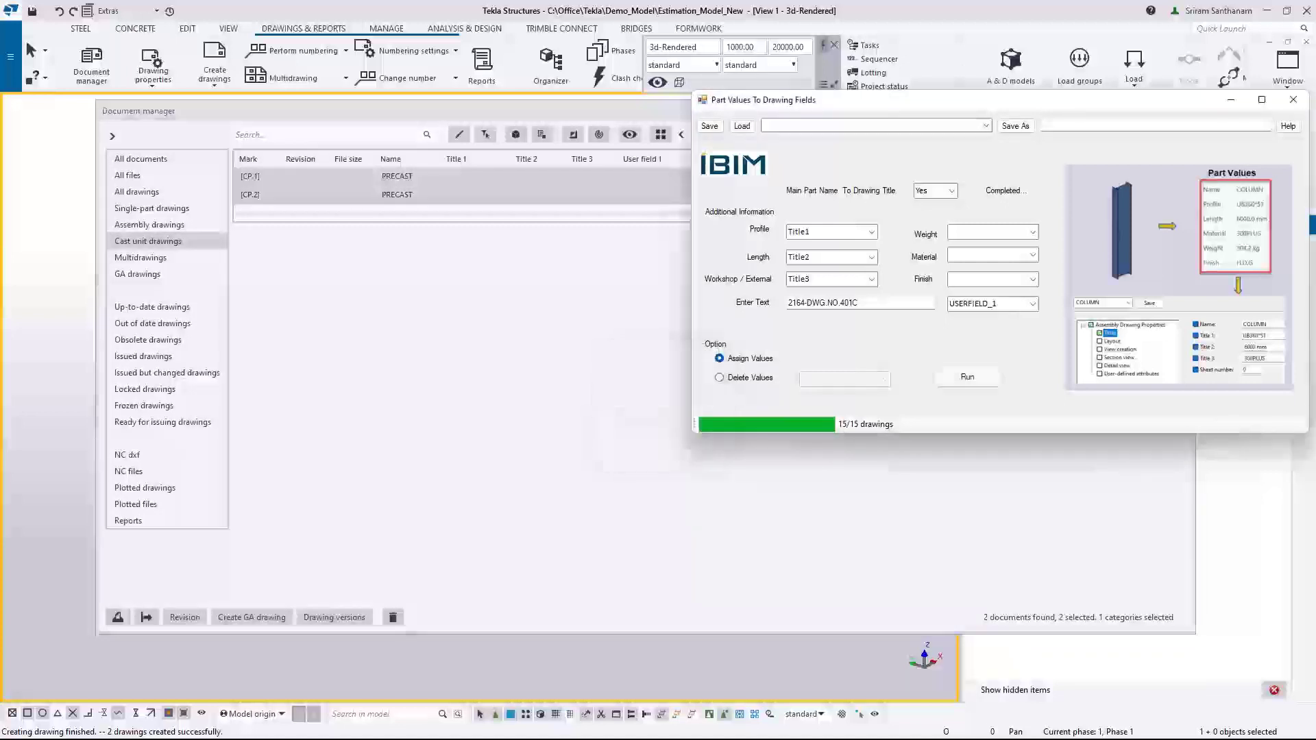
left_click(965, 376)
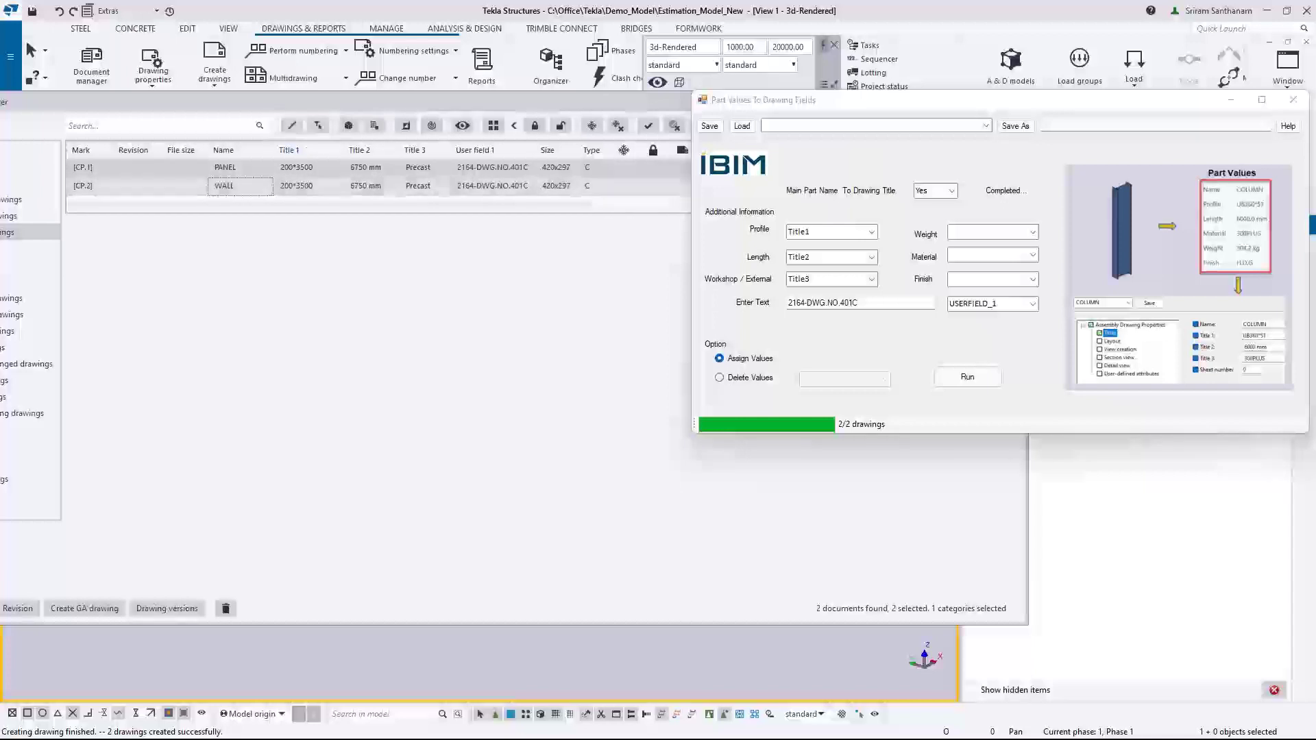
left_click(718, 377)
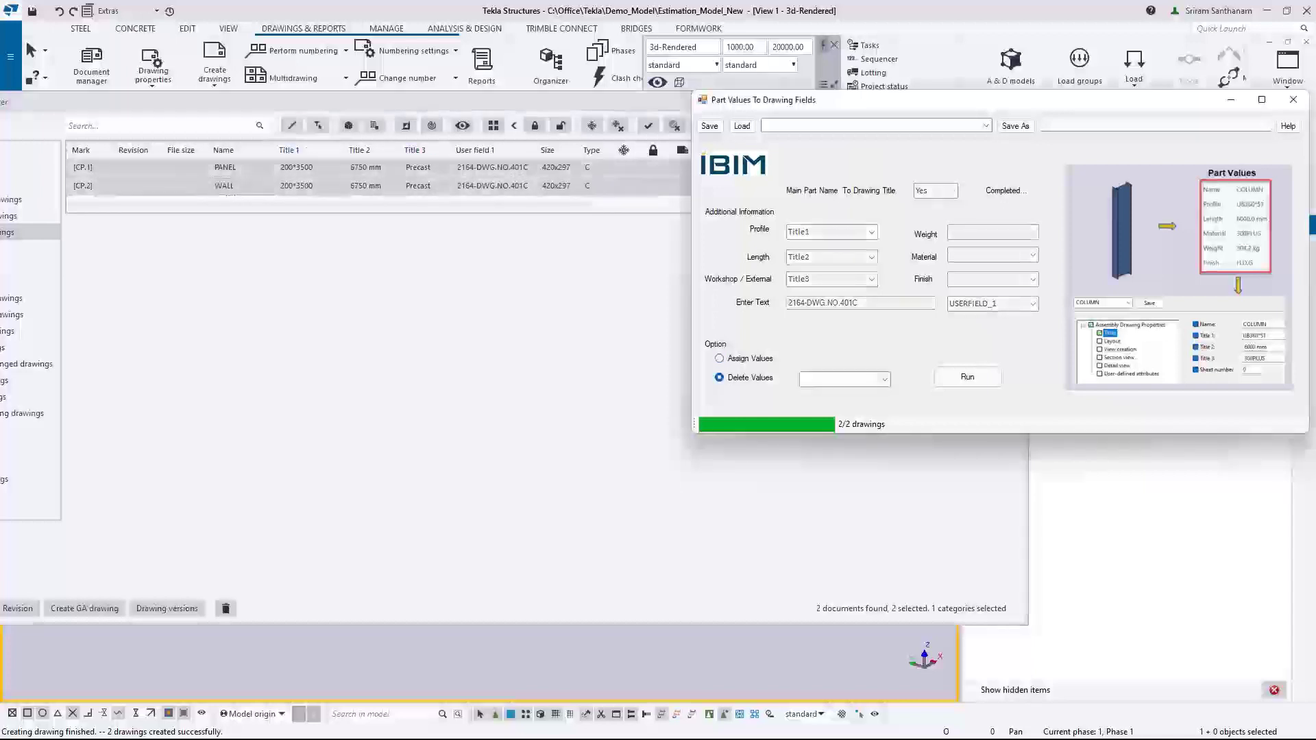
- Delete Title3 from both cast unit drawings, then list the 69 single-part drawings
left_click(719, 358)
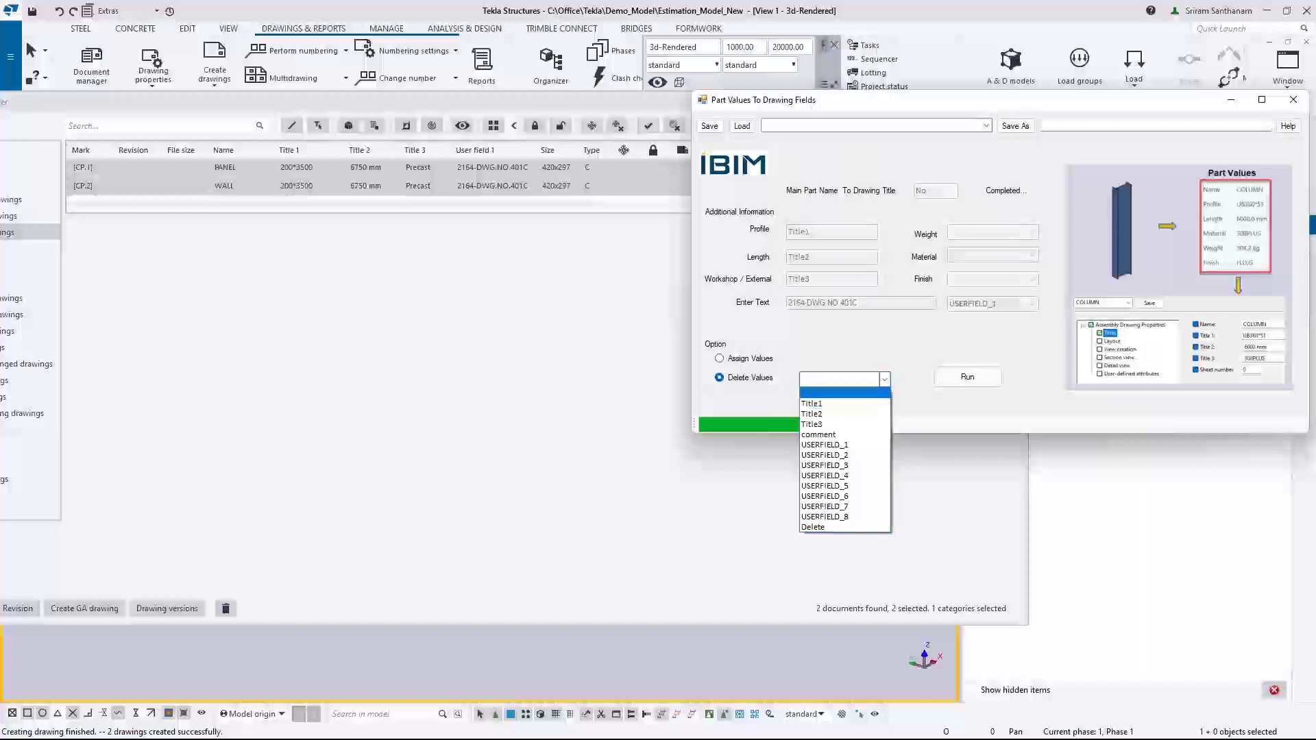
left_click(839, 379)
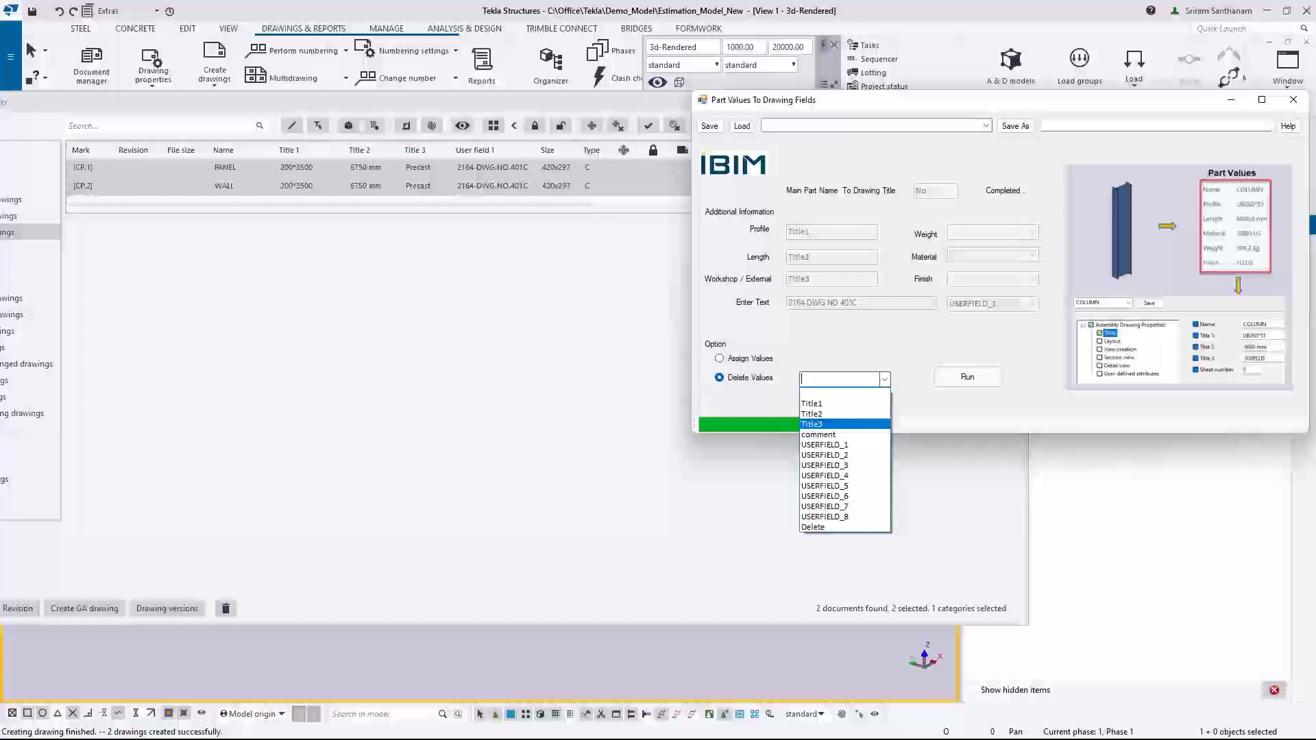
left_click(810, 423)
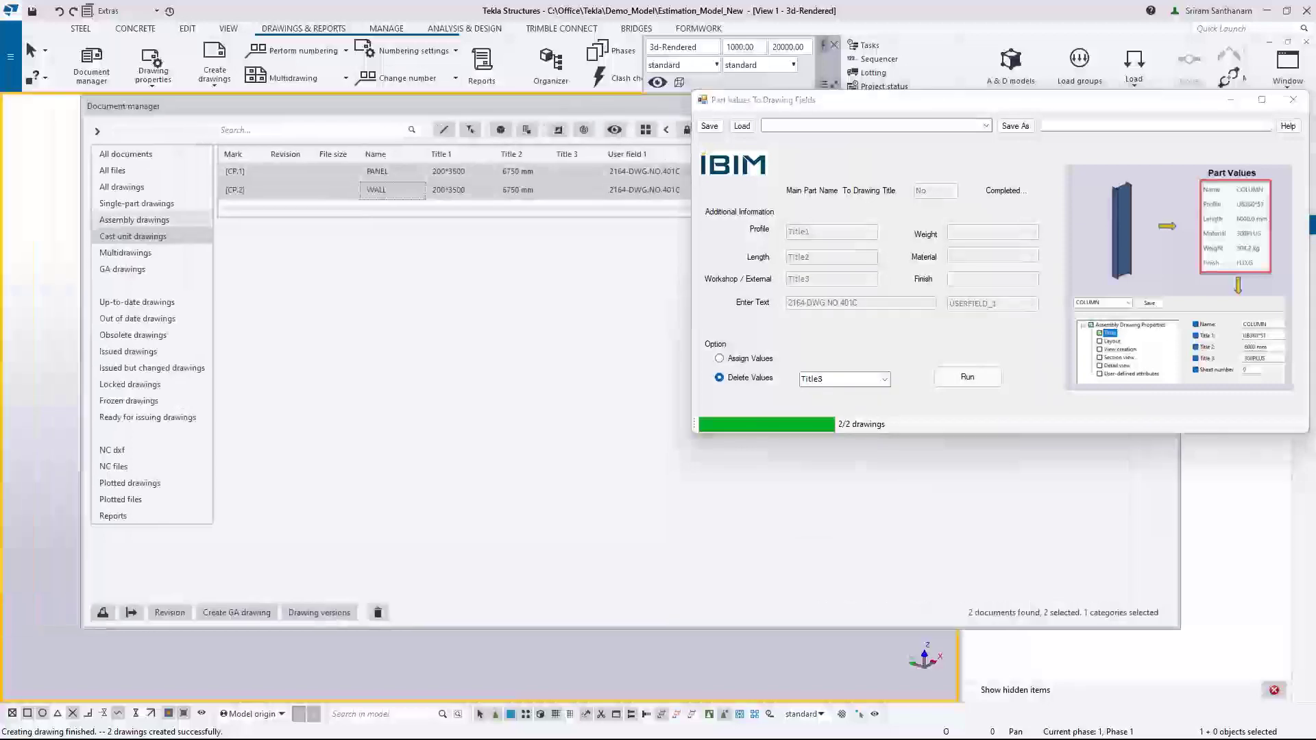
left_click(135, 203)
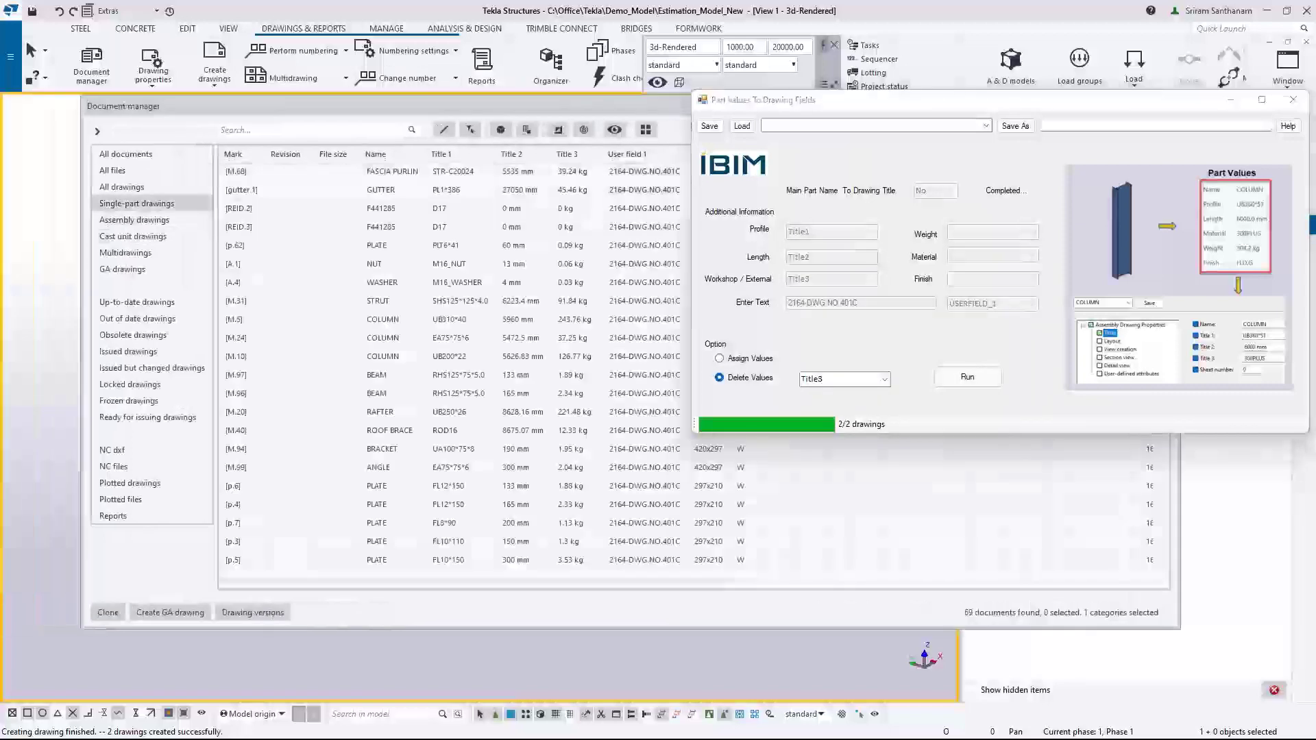
- Select all 69 single-part drawings and run deletion of USERFIELD_1
left_click(97, 130)
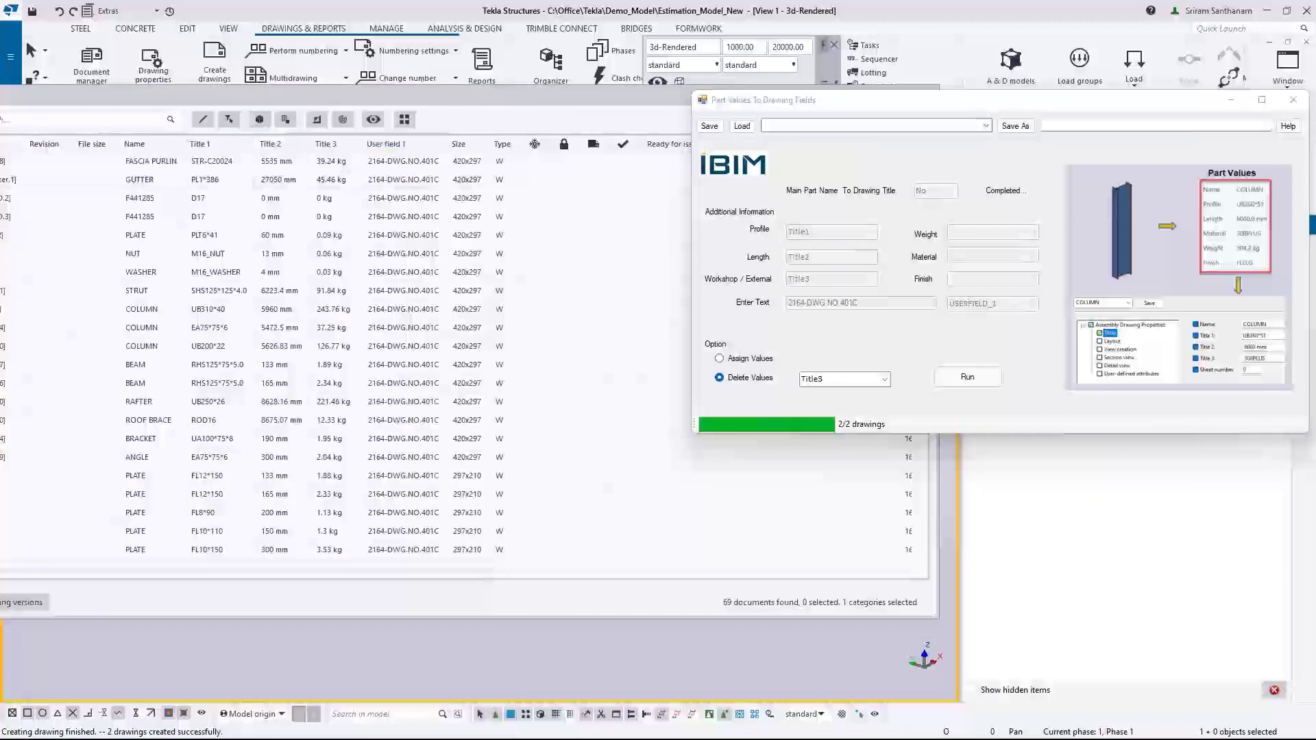
left_click(843, 379)
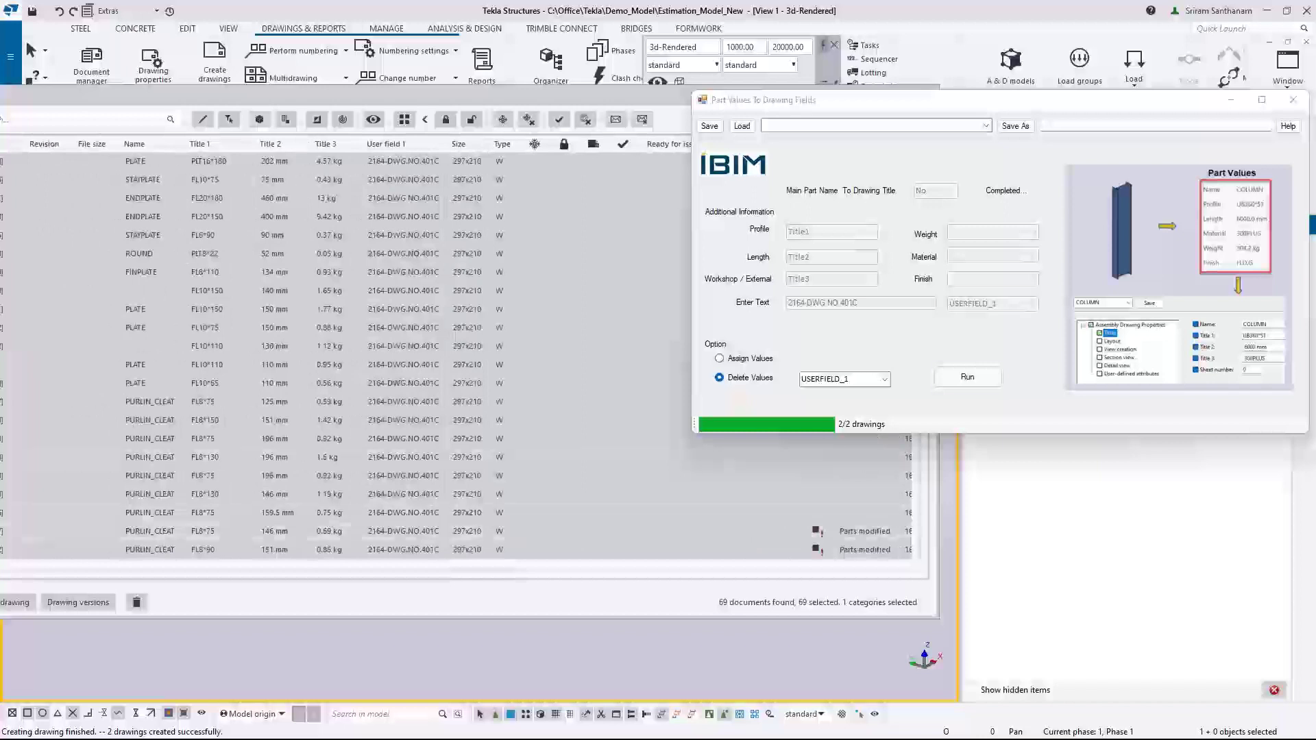
left_click(965, 376)
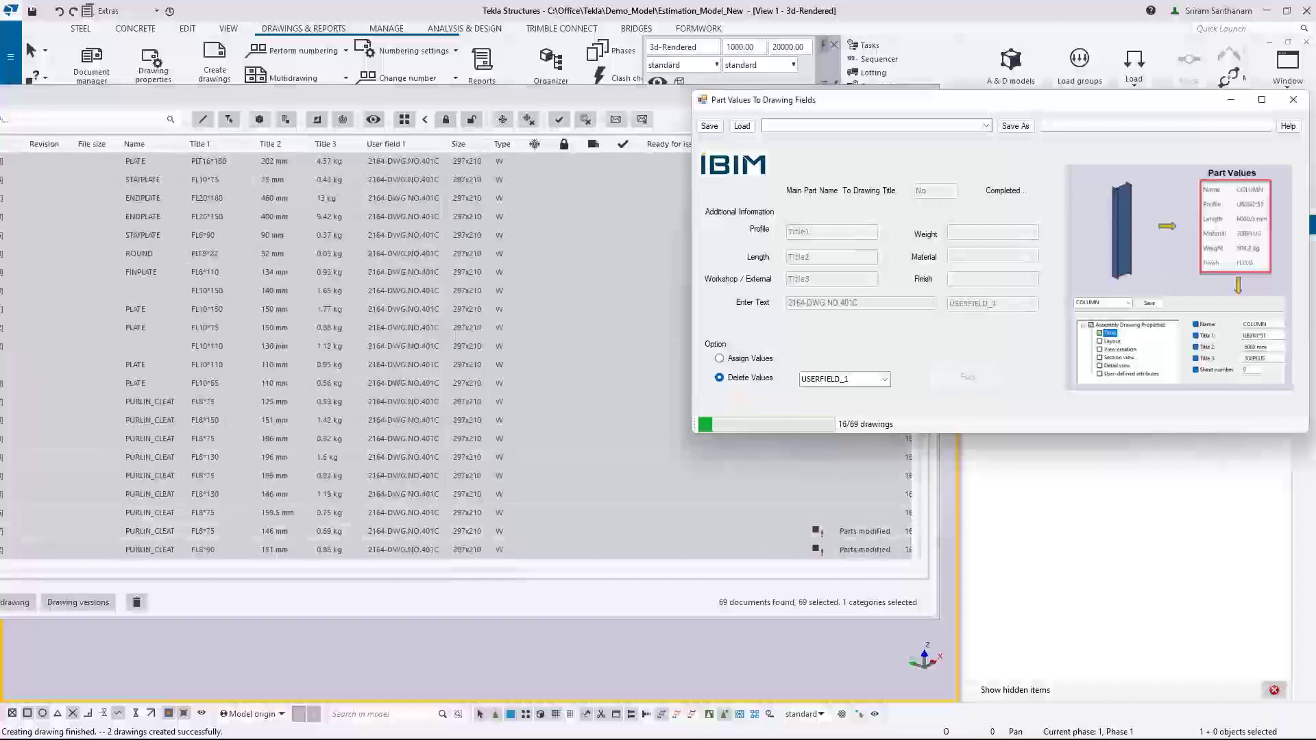